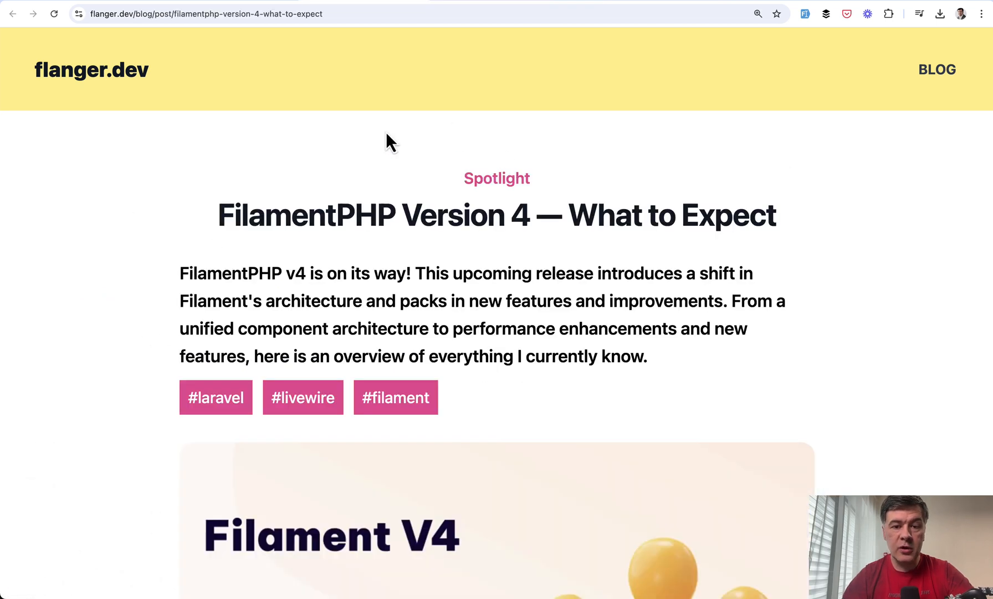
mouse_move(496, 382)
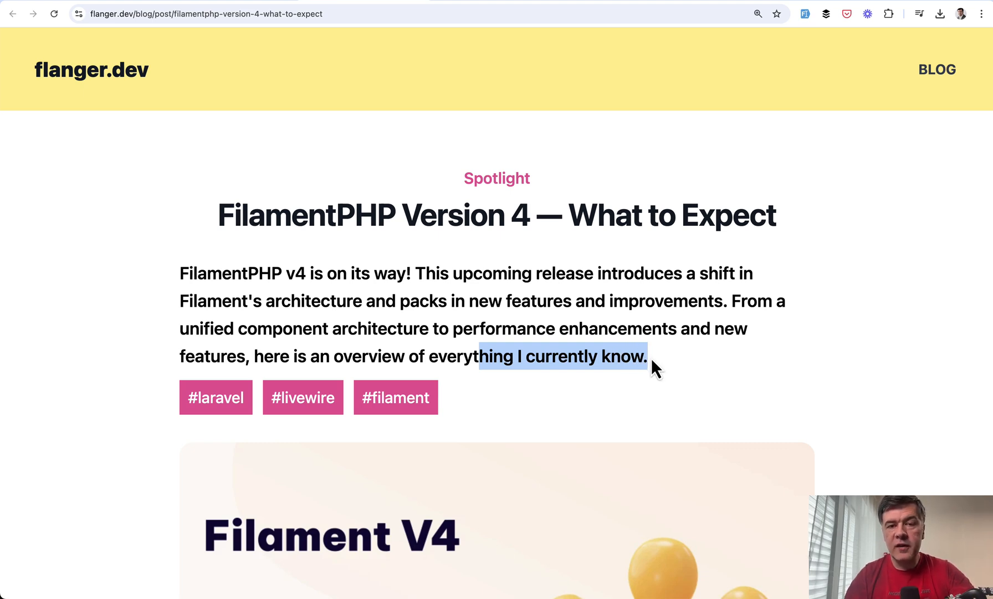
Step: Read down the Introducing Filament v4 transcript, highlighting the word Unified in a section heading
scroll(down, 3)
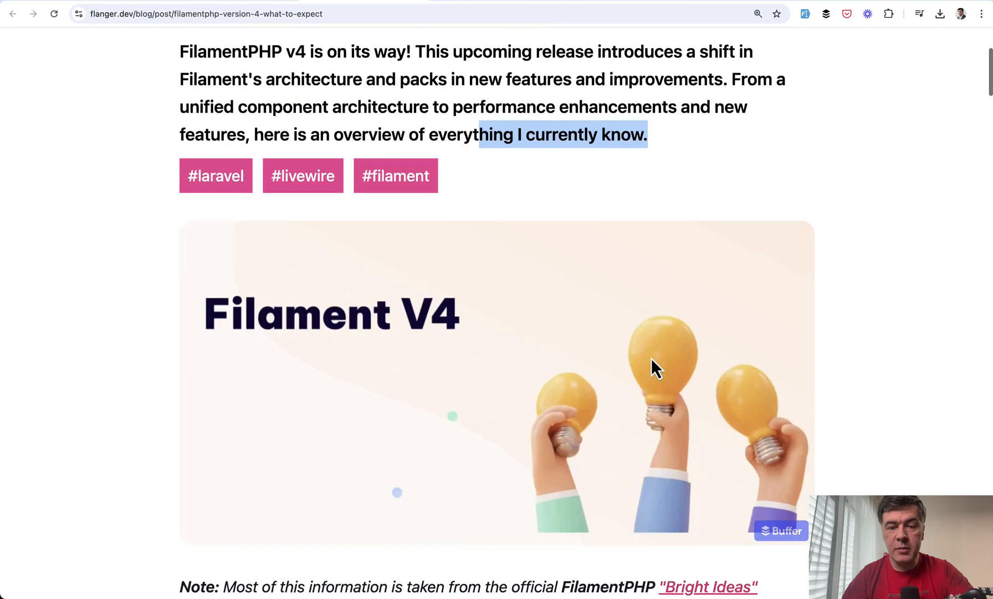
scroll(up, 3)
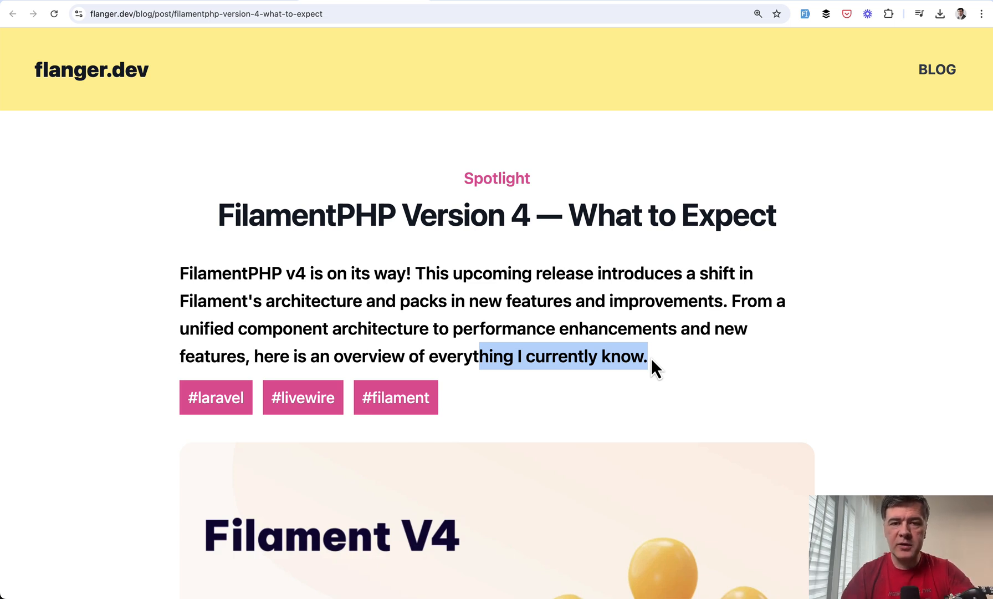
scroll(down, 3)
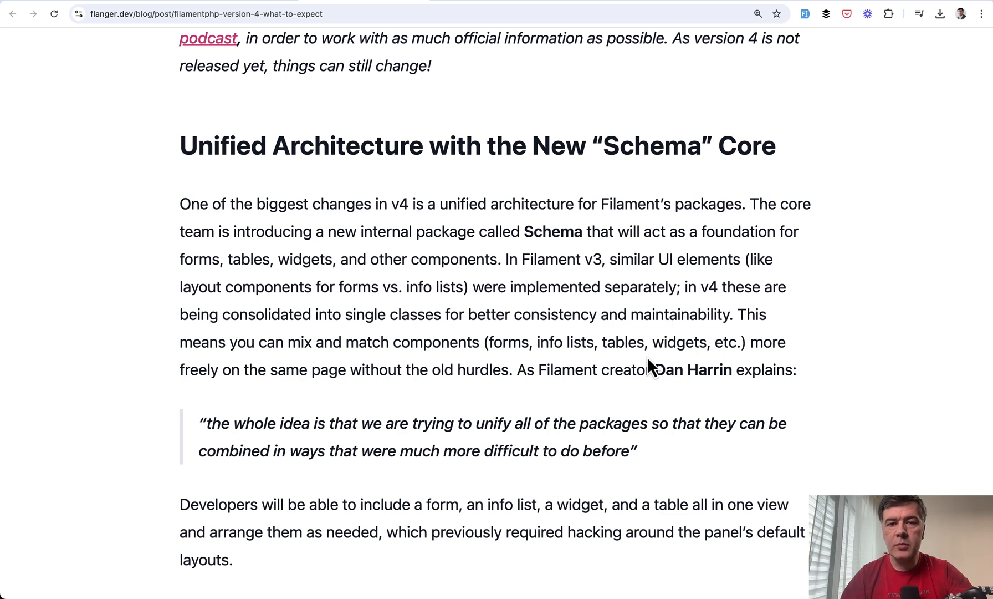
double_click(223, 145)
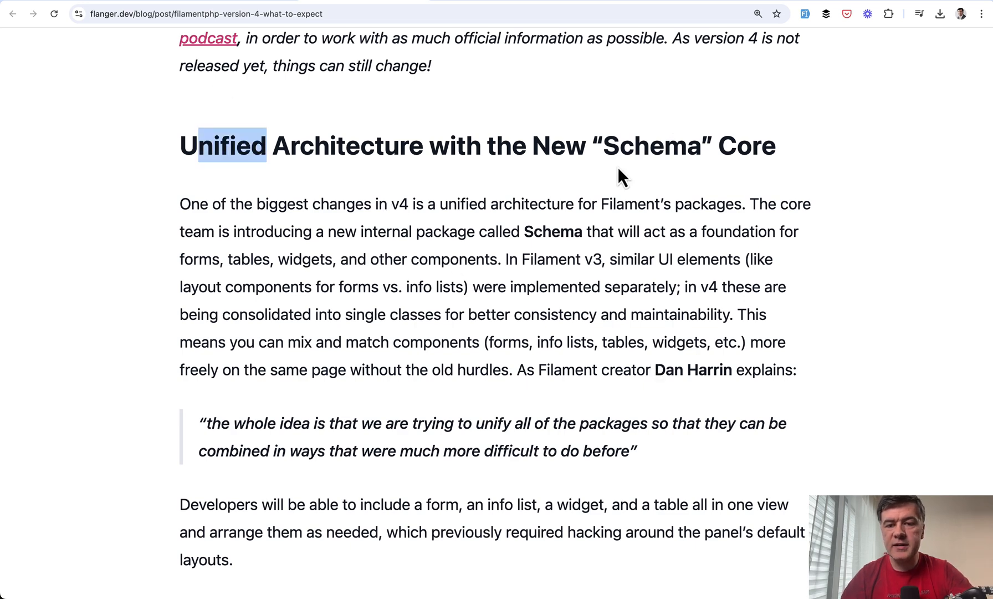
scroll(down, 3)
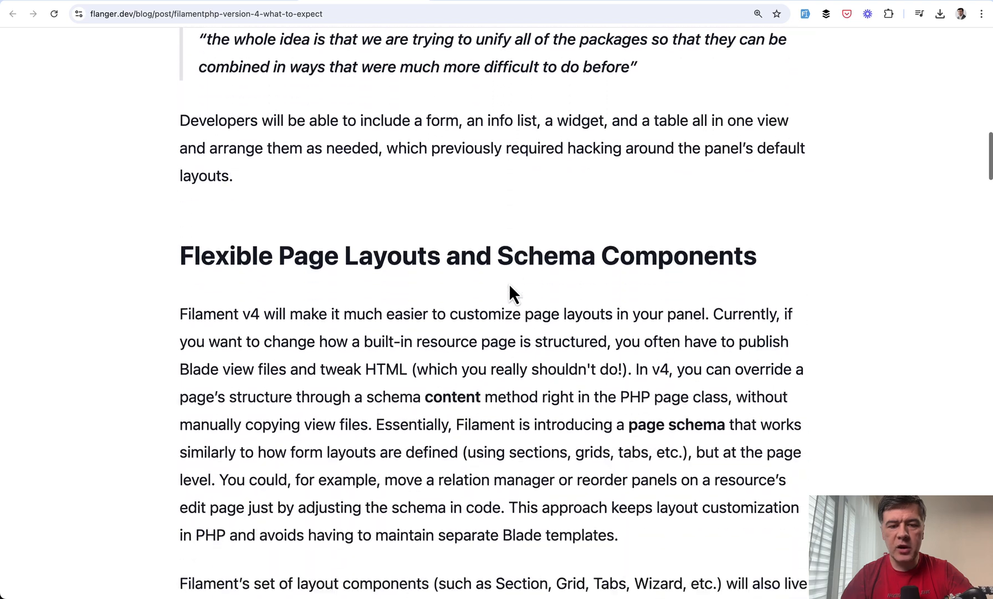
scroll(down, 3)
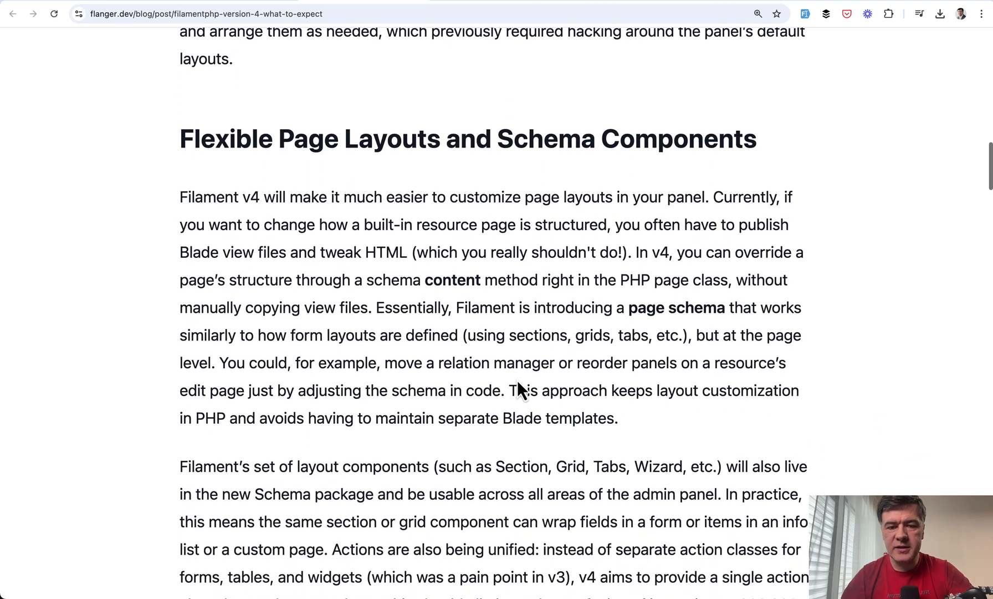
scroll(up, 3)
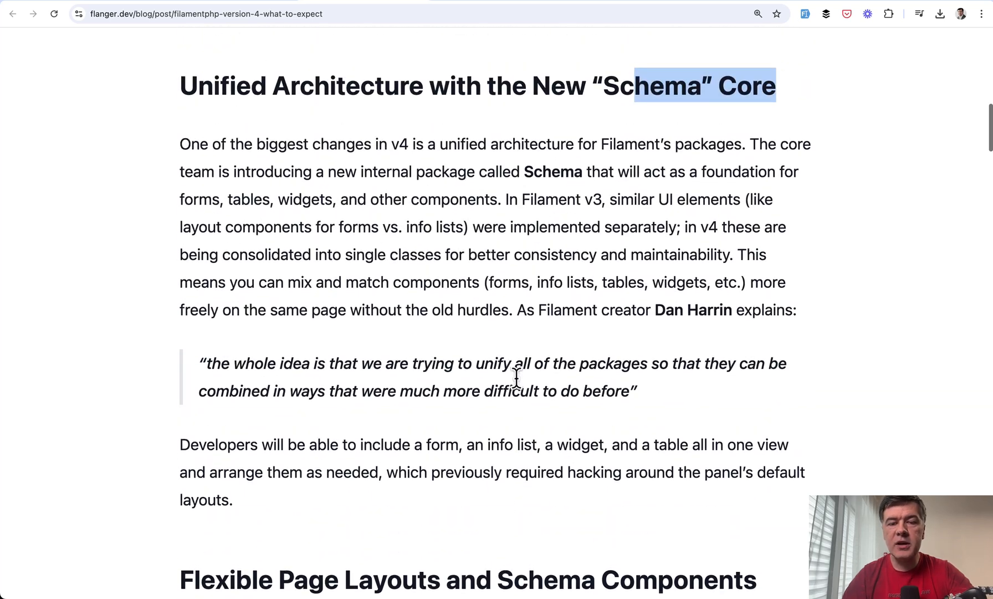
mouse_move(518, 389)
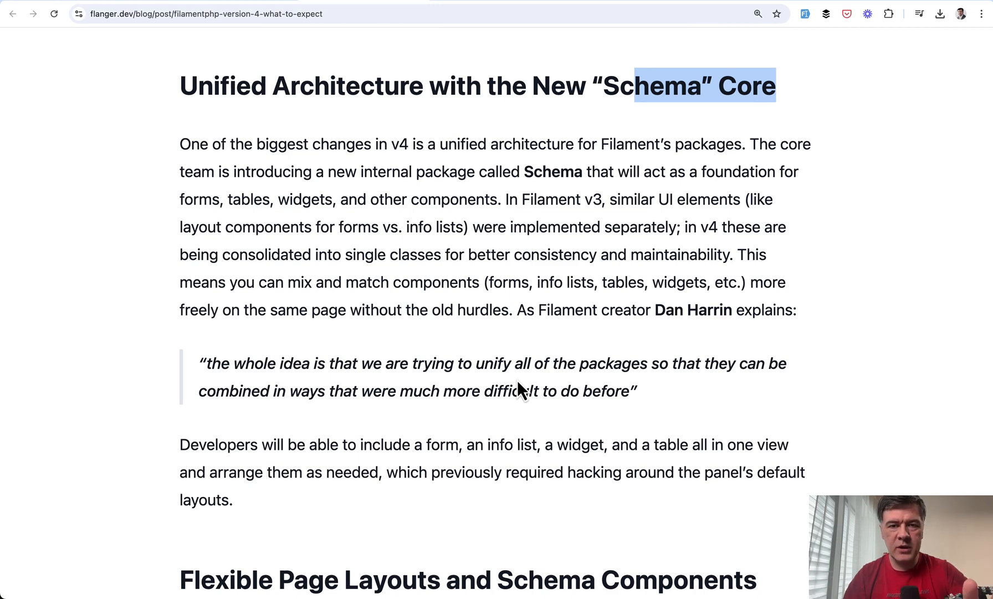
mouse_move(637, 250)
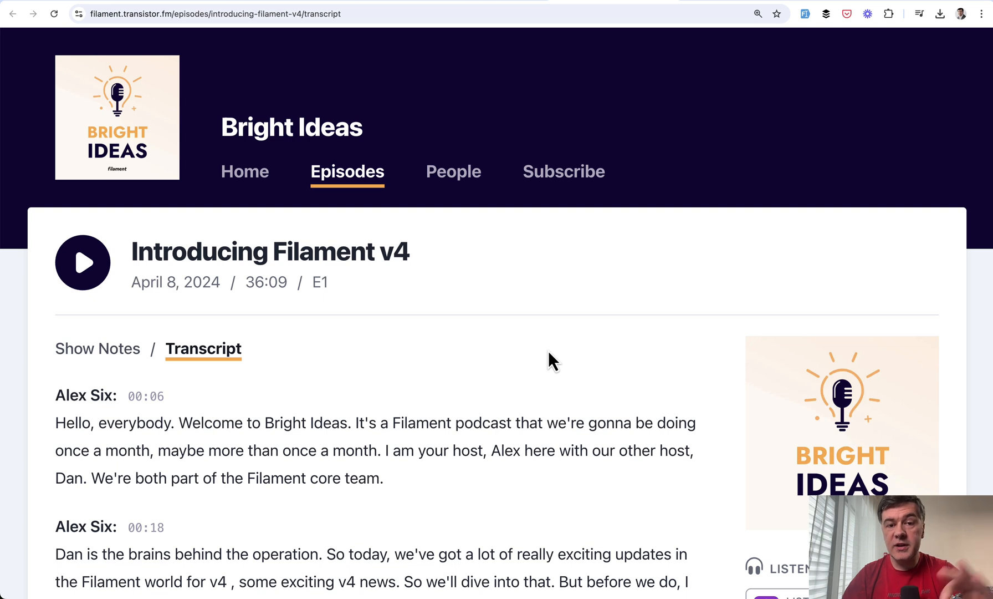
mouse_move(494, 311)
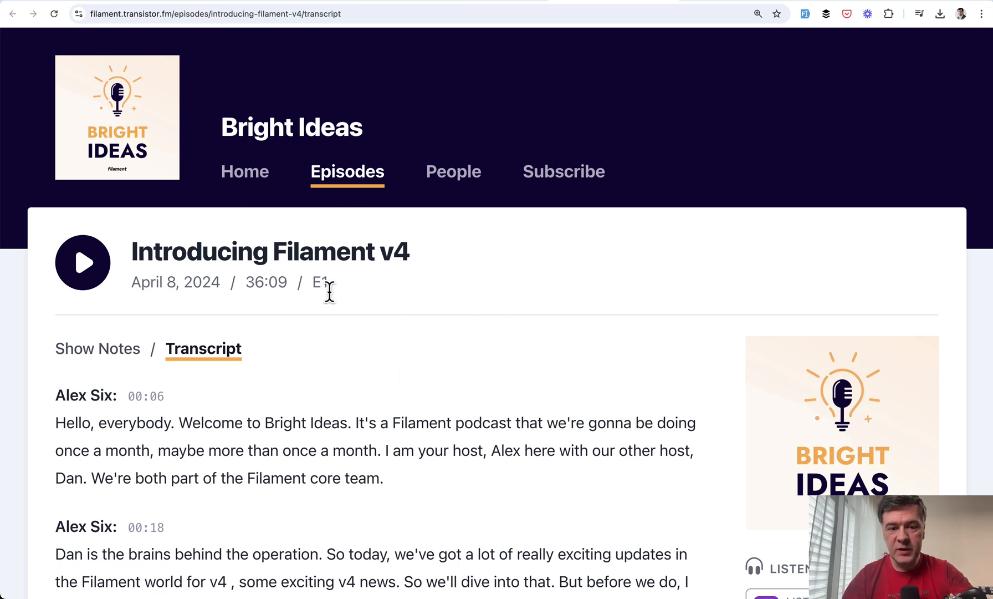
Step: Continue through the transcript around 08:50, clear the highlighted passage and read further down
scroll(down, 3)
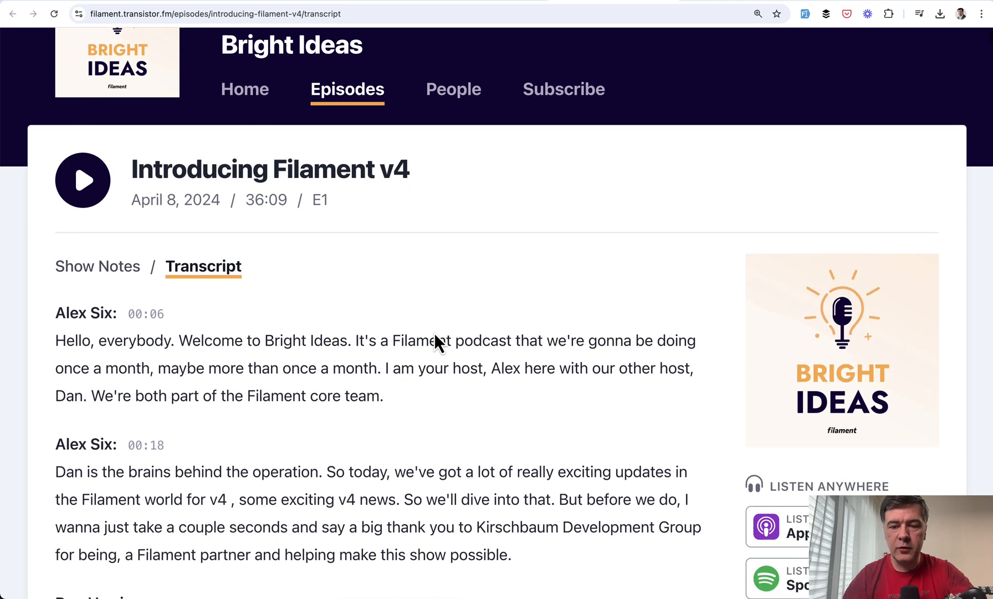
scroll(down, 3)
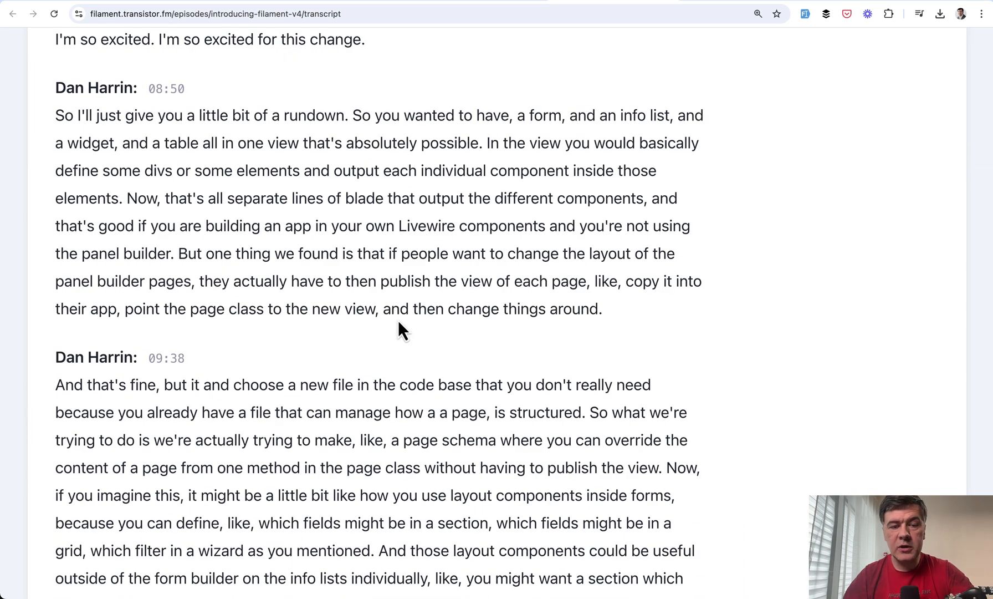
mouse_move(339, 136)
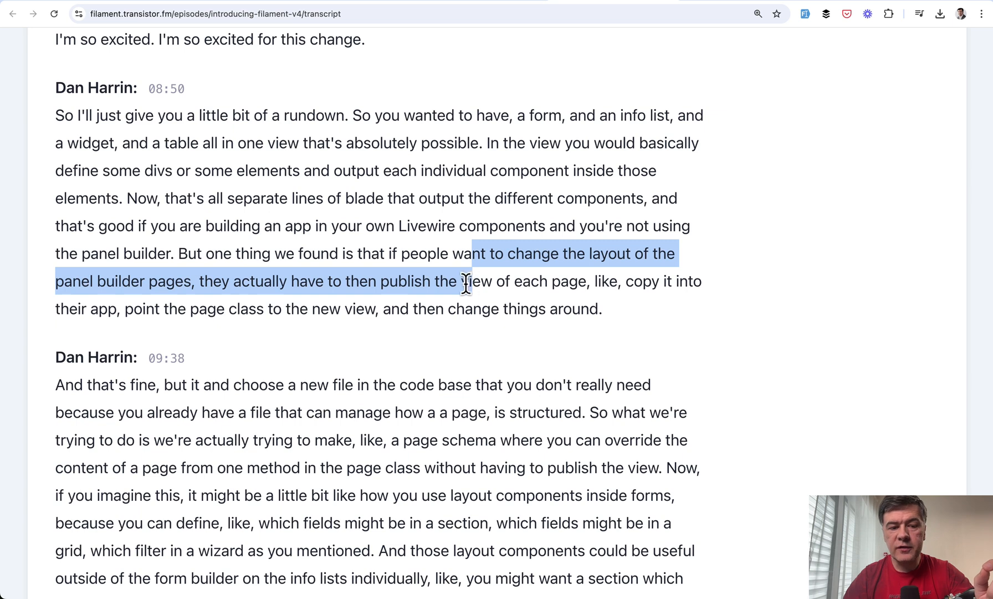
mouse_move(540, 301)
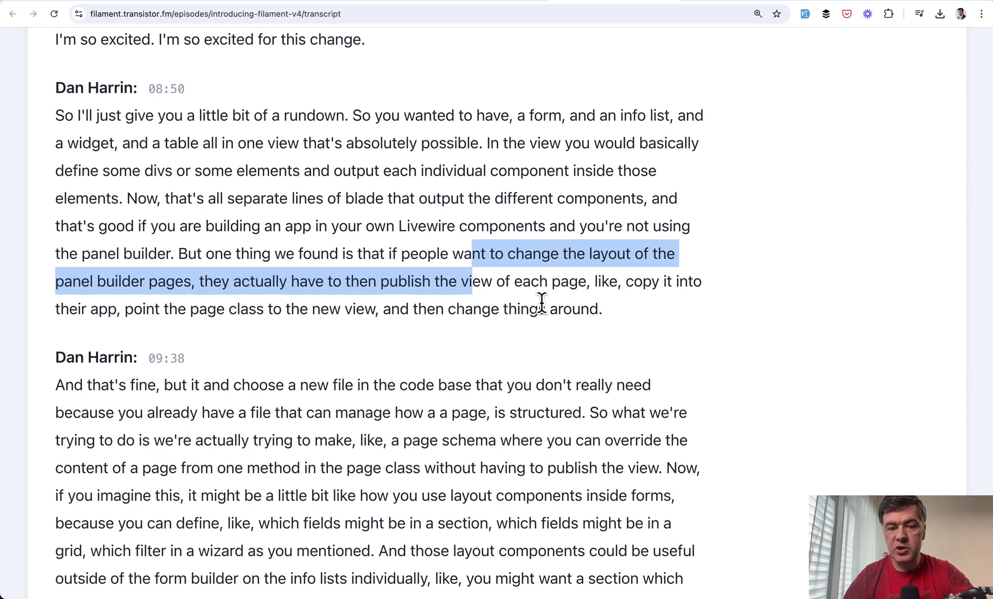
click(671, 334)
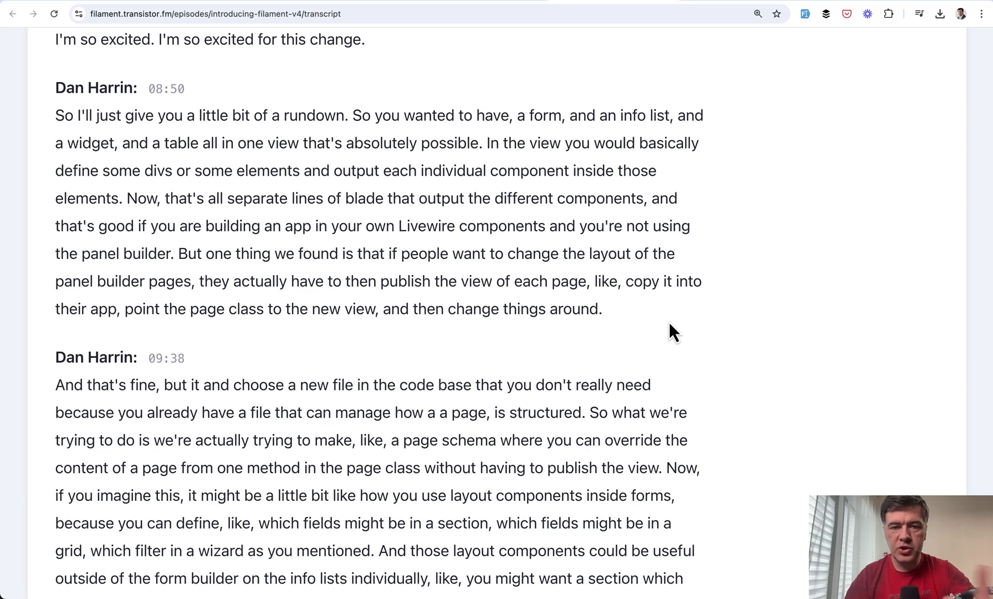
scroll(down, 3)
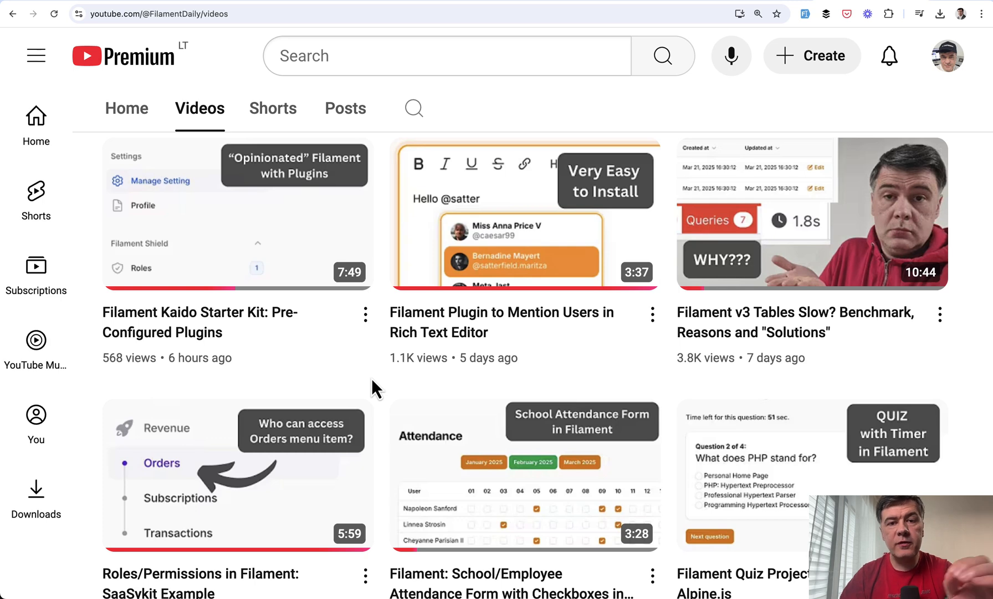
mouse_move(638, 418)
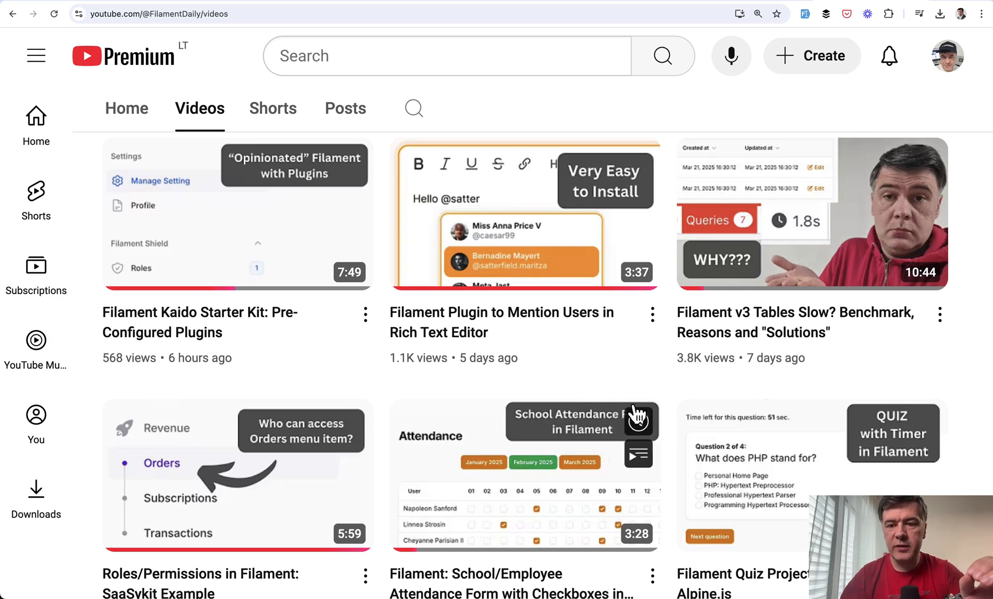
mouse_move(963, 322)
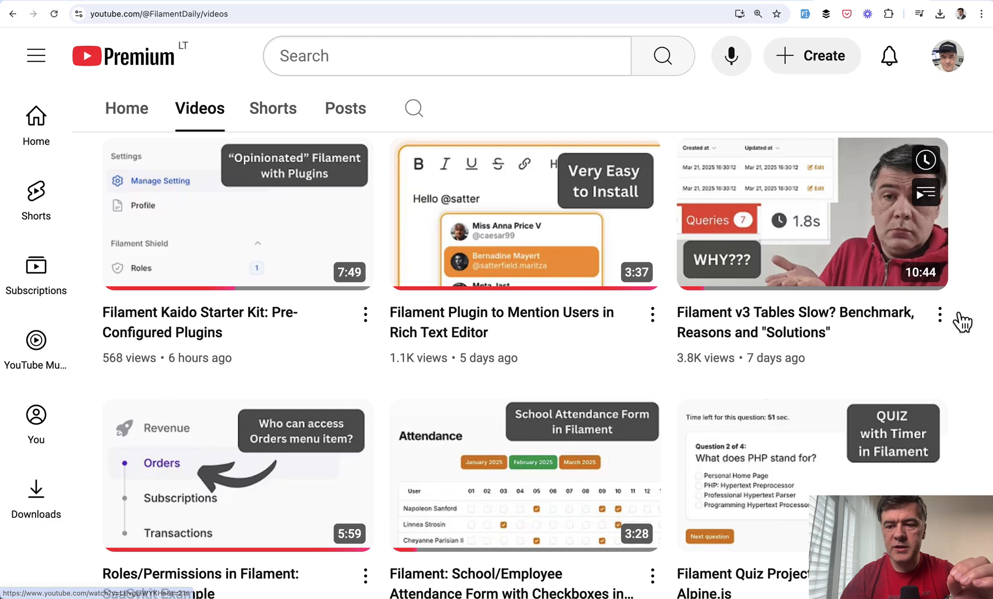
mouse_move(976, 320)
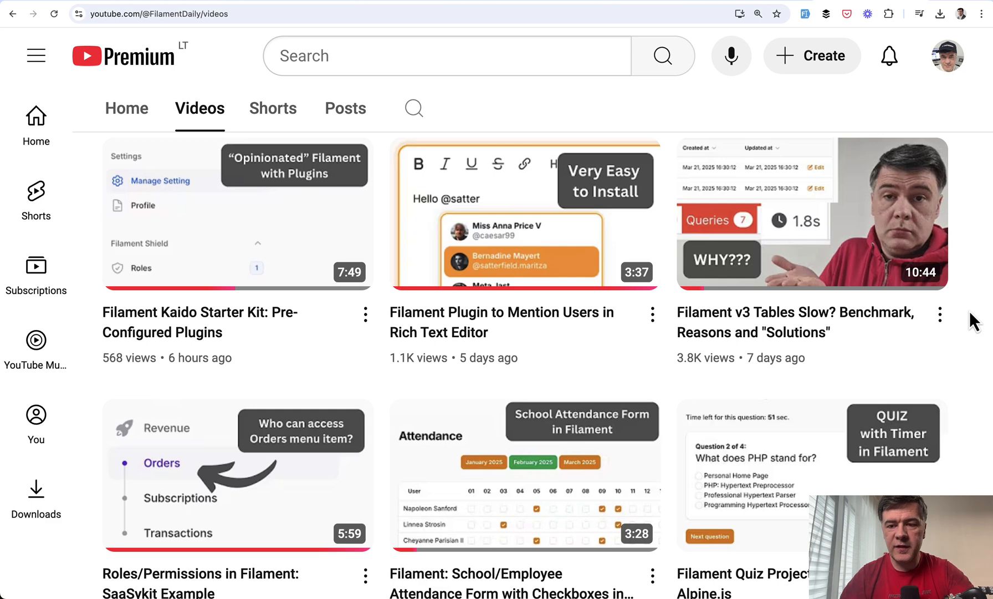
mouse_move(671, 376)
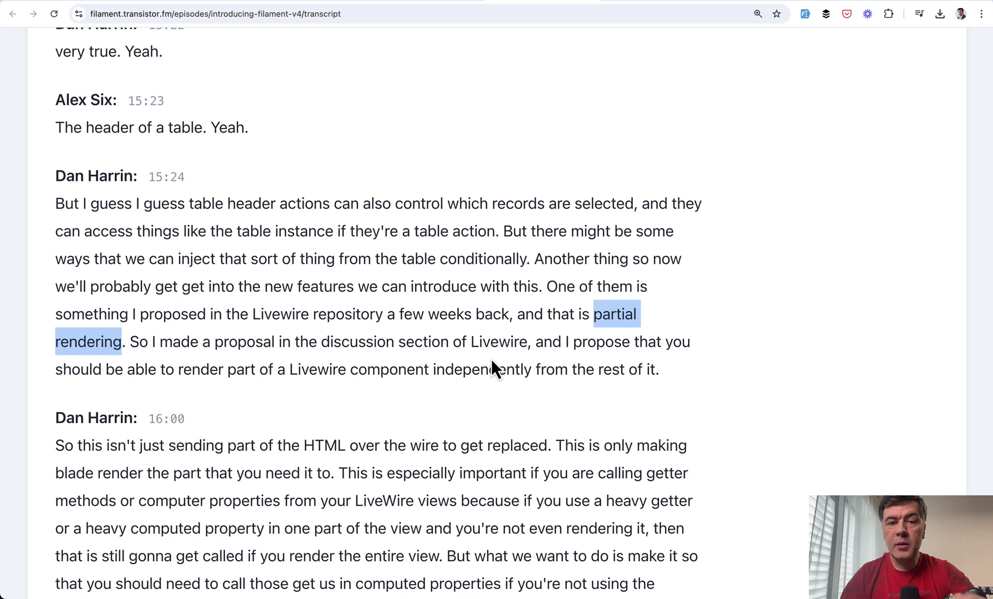
mouse_move(447, 411)
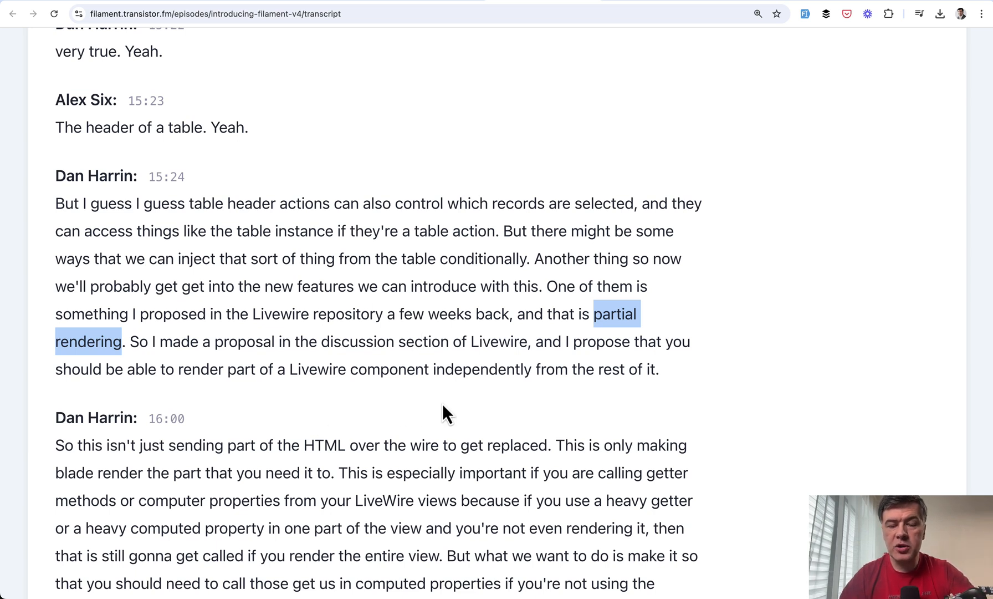
mouse_move(398, 408)
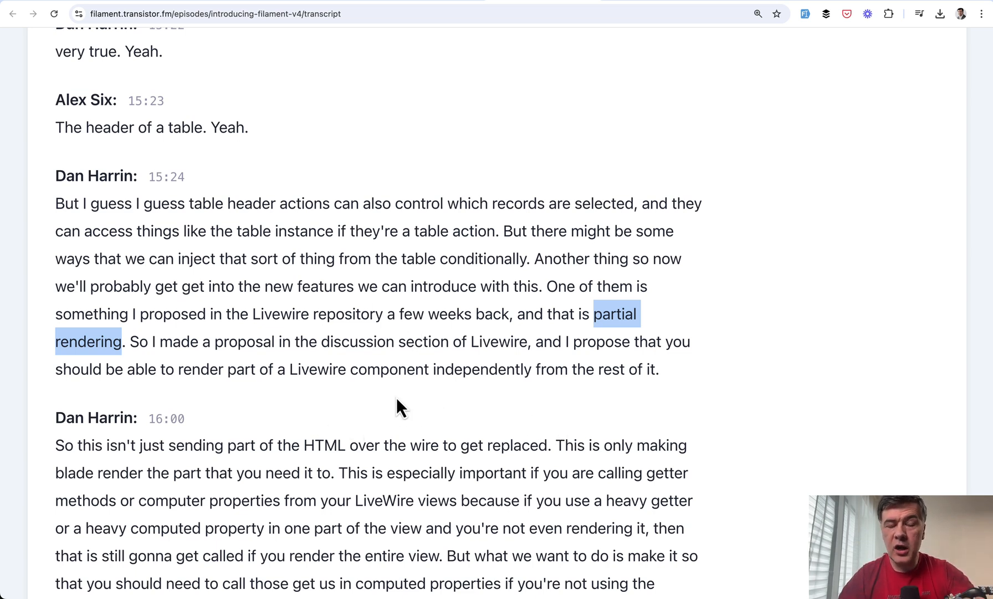
mouse_move(303, 358)
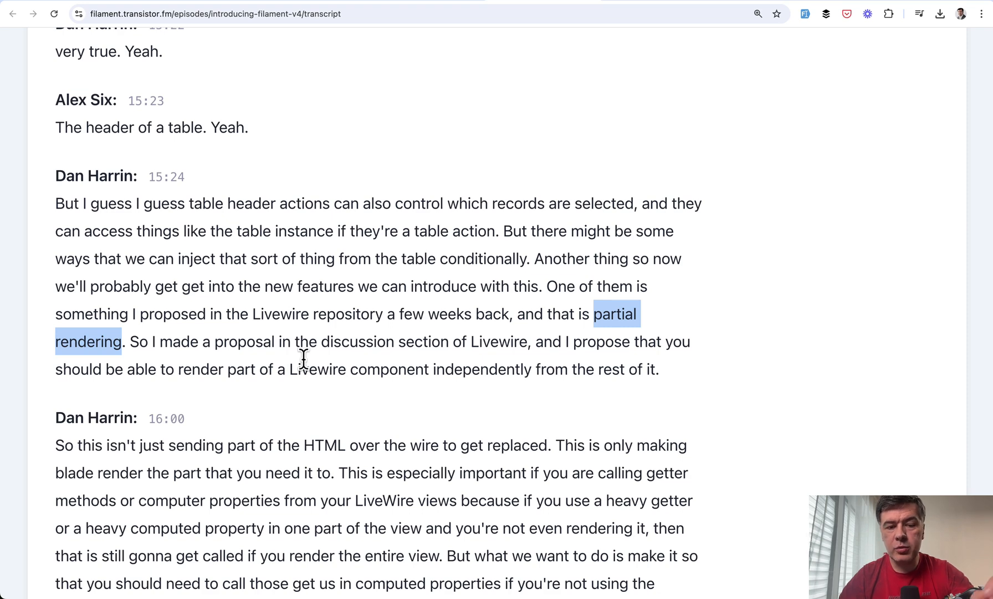
mouse_move(266, 340)
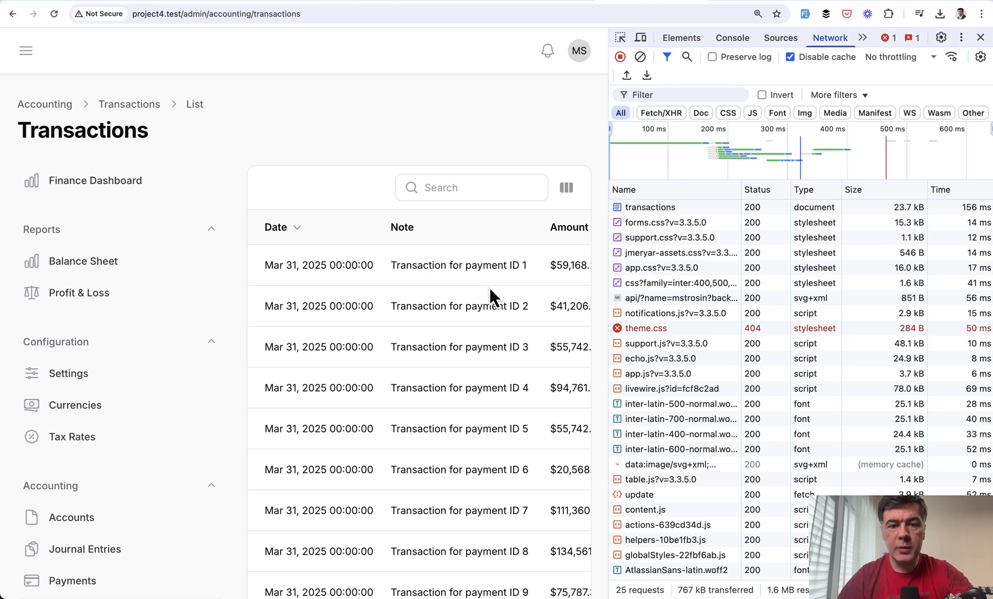
Step: Search the Transactions table for 123 and view the latest Livewire update request's response
click(471, 187)
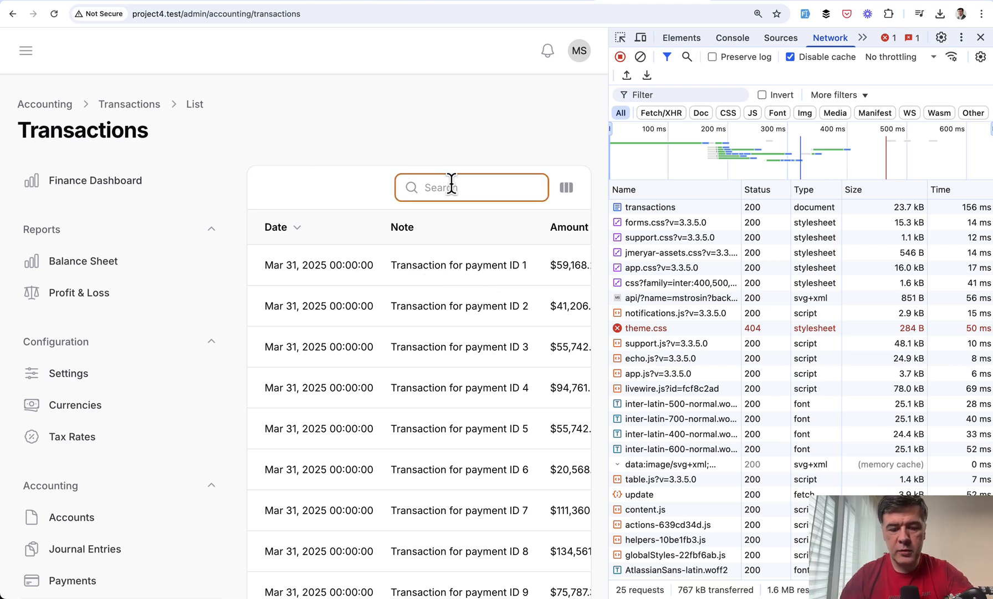
text(123)
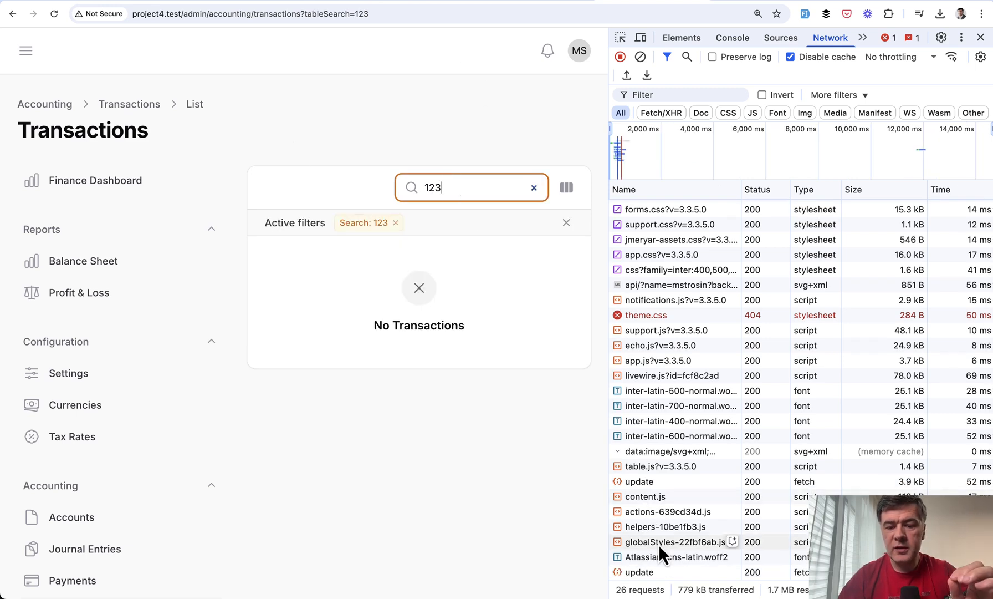
click(642, 572)
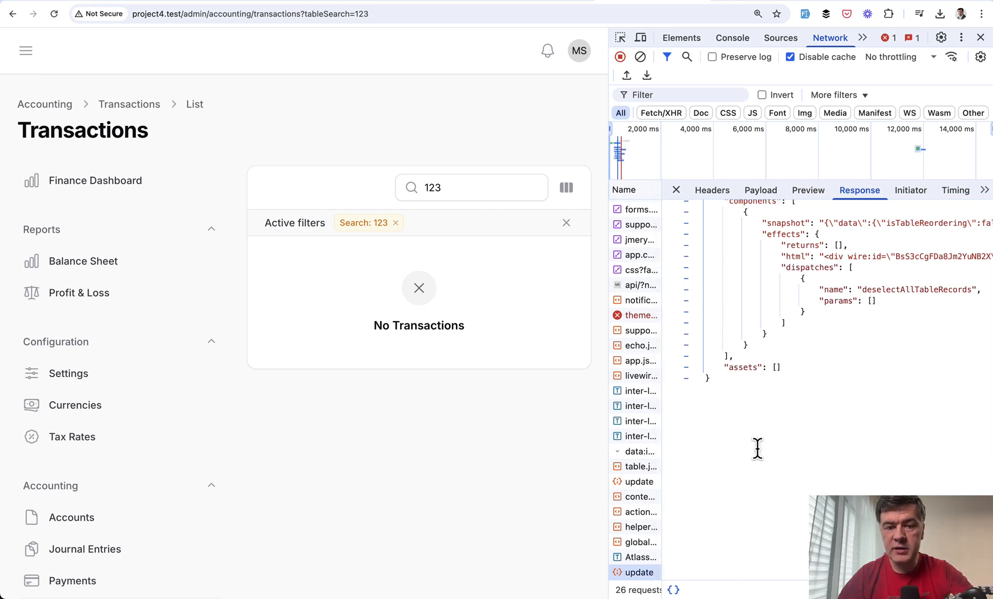
mouse_move(557, 485)
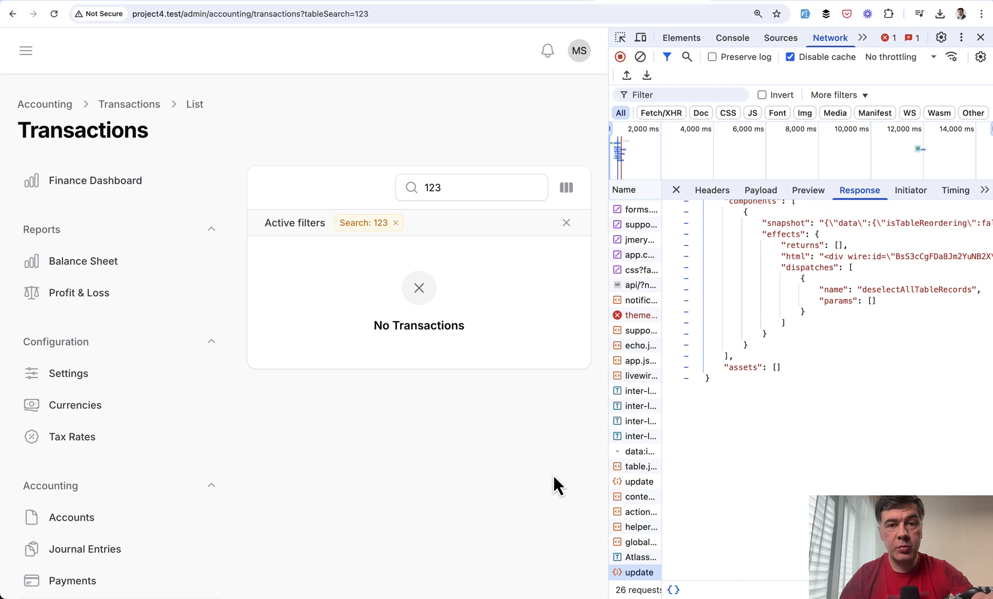
mouse_move(715, 409)
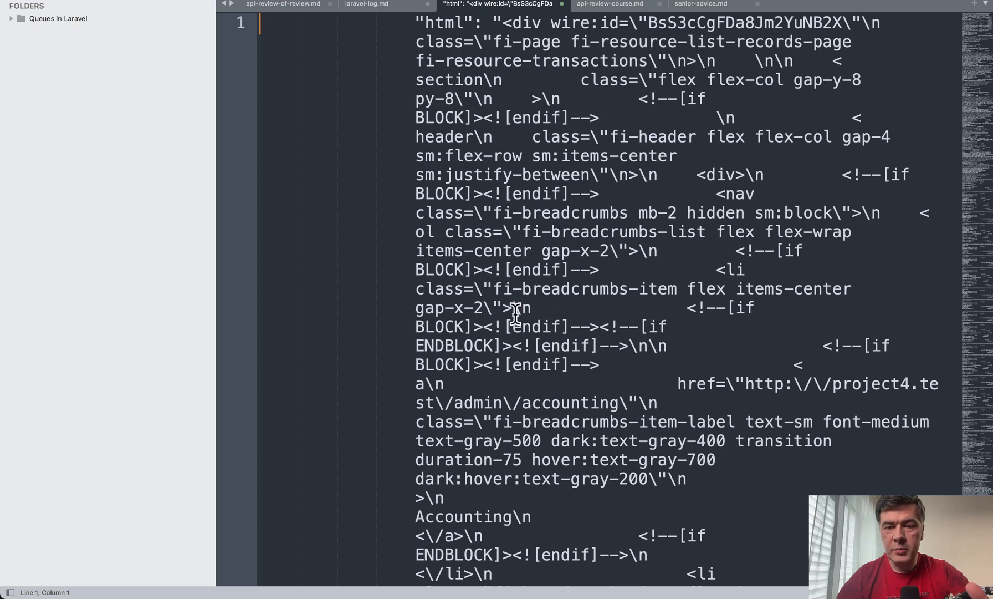
Step: Scroll the pasted response HTML in Sublime Text toward the Transactions breadcrumb markup
scroll(down, 3)
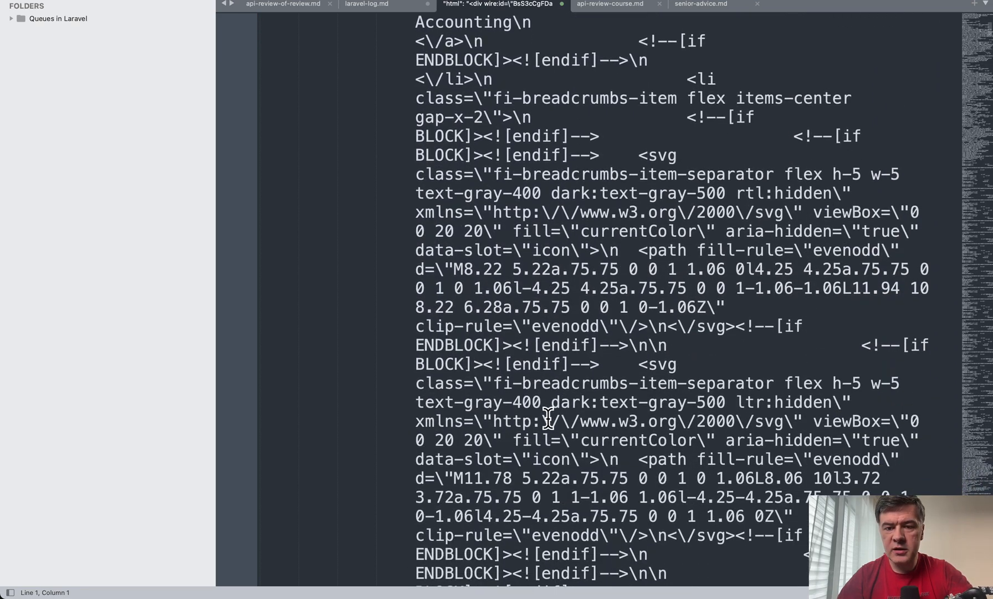
scroll(up, 3)
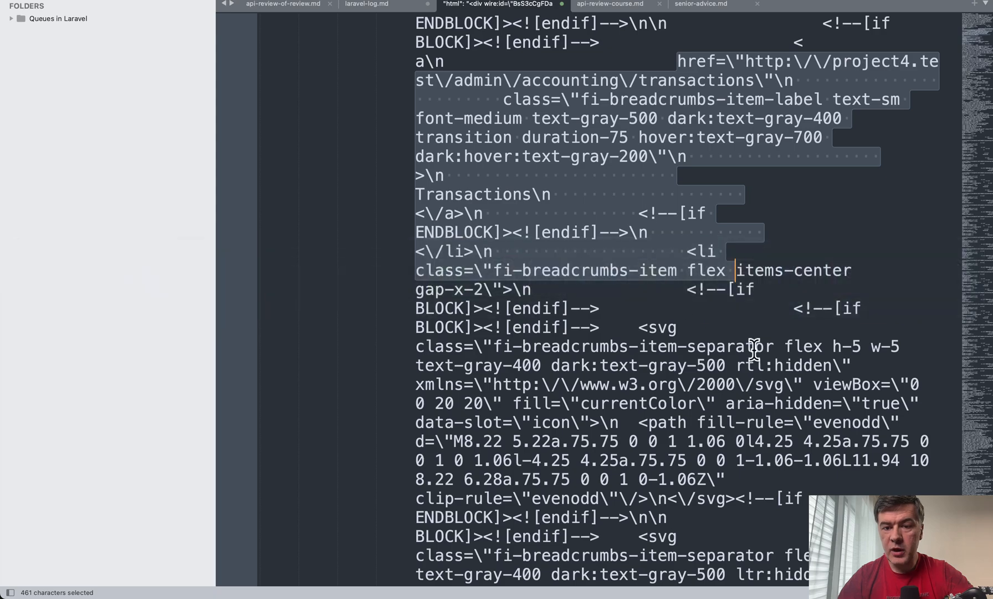
mouse_move(665, 282)
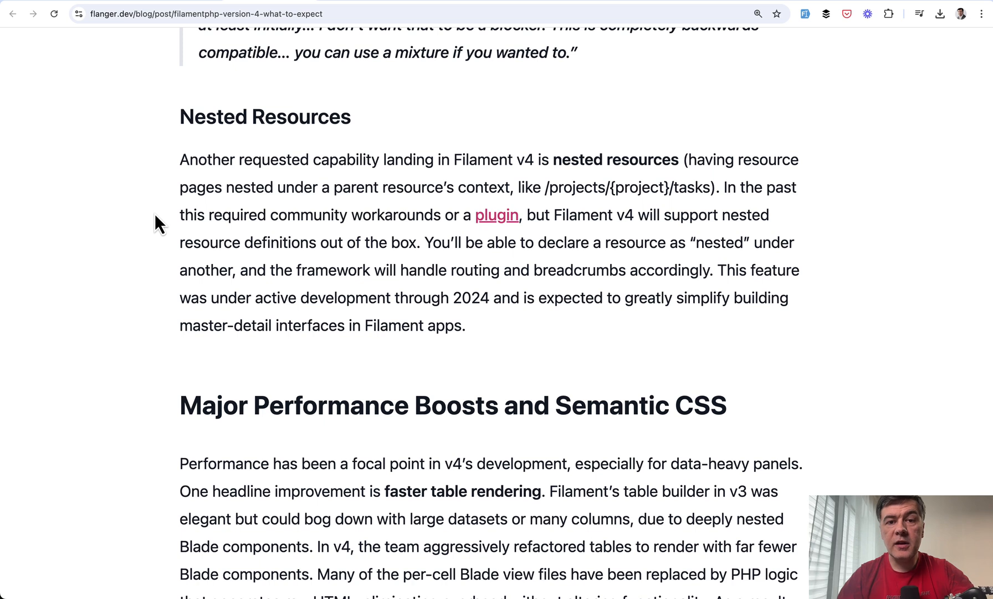
mouse_move(209, 111)
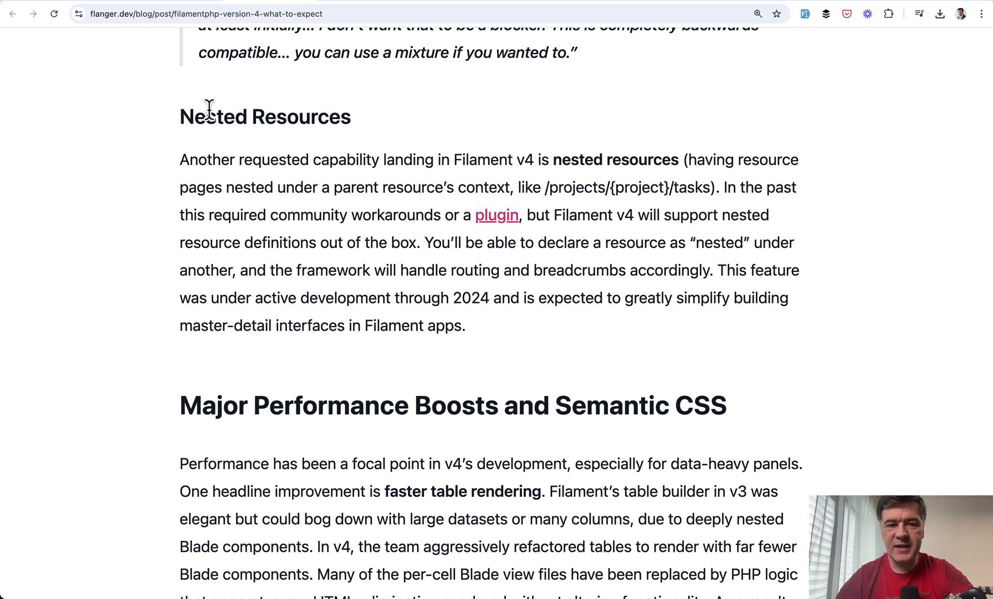
Step: Highlight the Nested Resources heading in the flanger.dev Filament v4 article
double_click(263, 116)
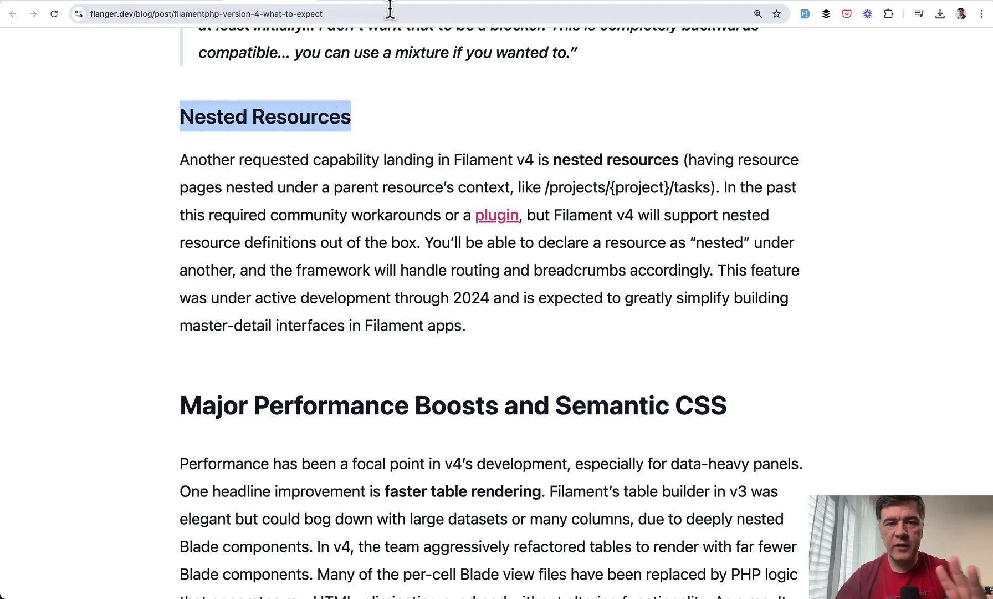
Step: Read the Laravel Daily Filament v3 Nested Resources article down into its reader comments
click(496, 214)
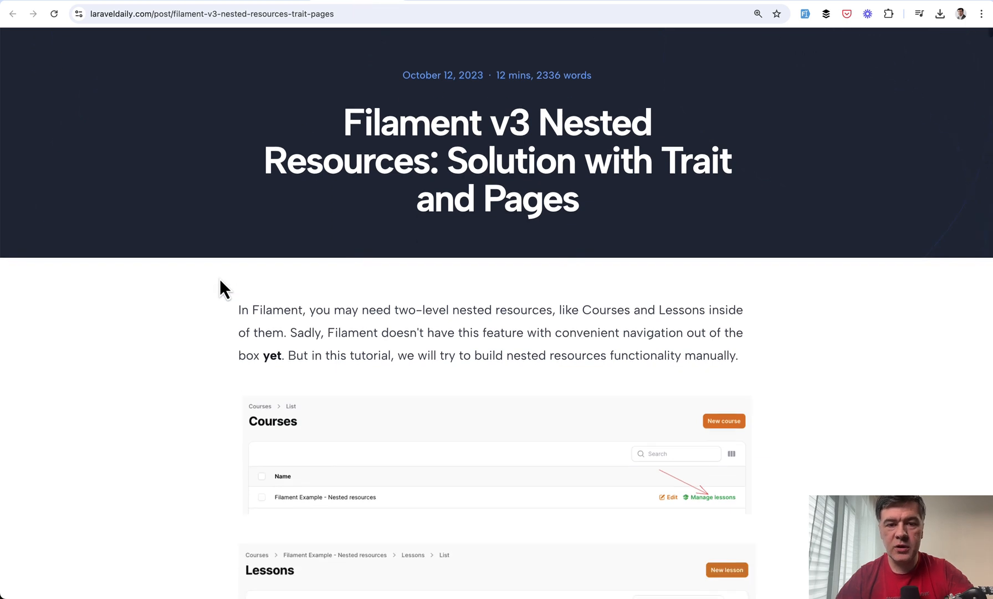
scroll(down, 3)
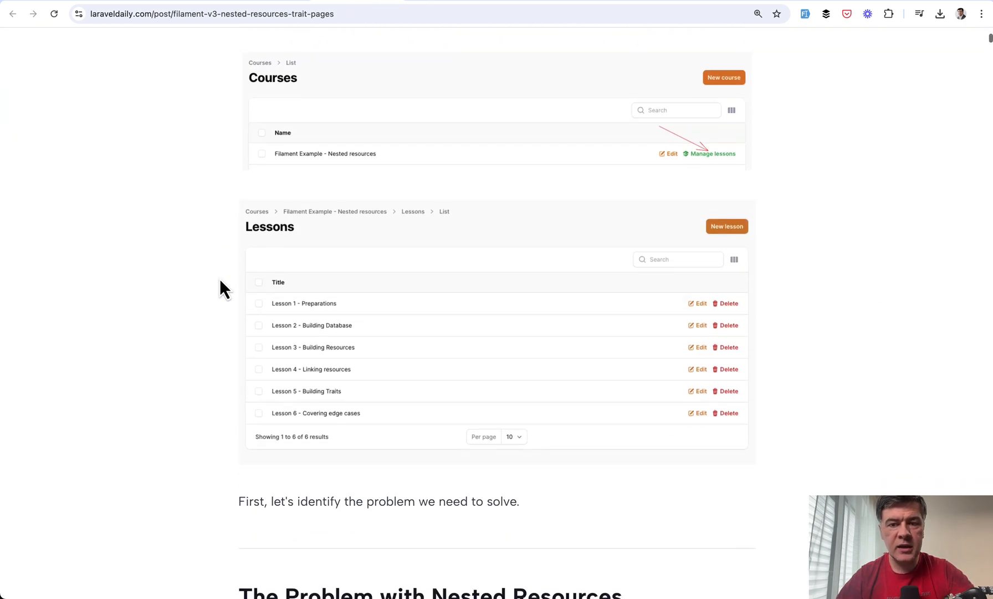
scroll(down, 3)
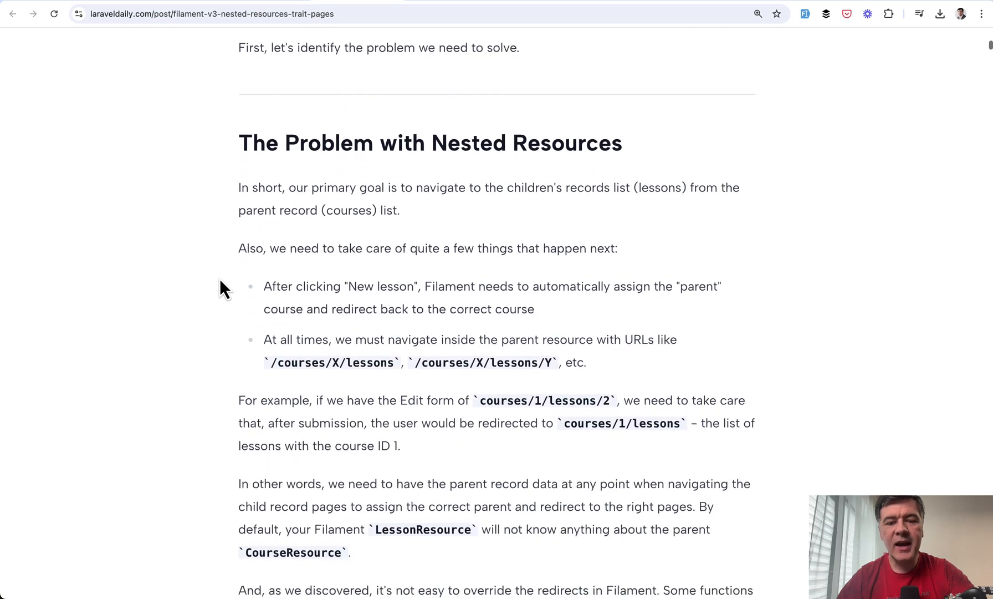
scroll(down, 3)
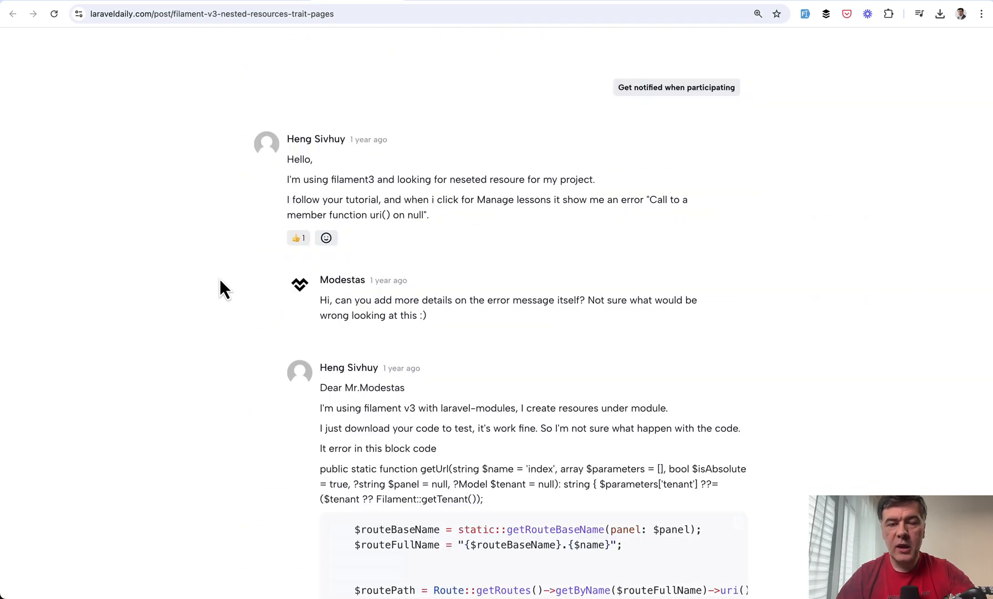
scroll(down, 3)
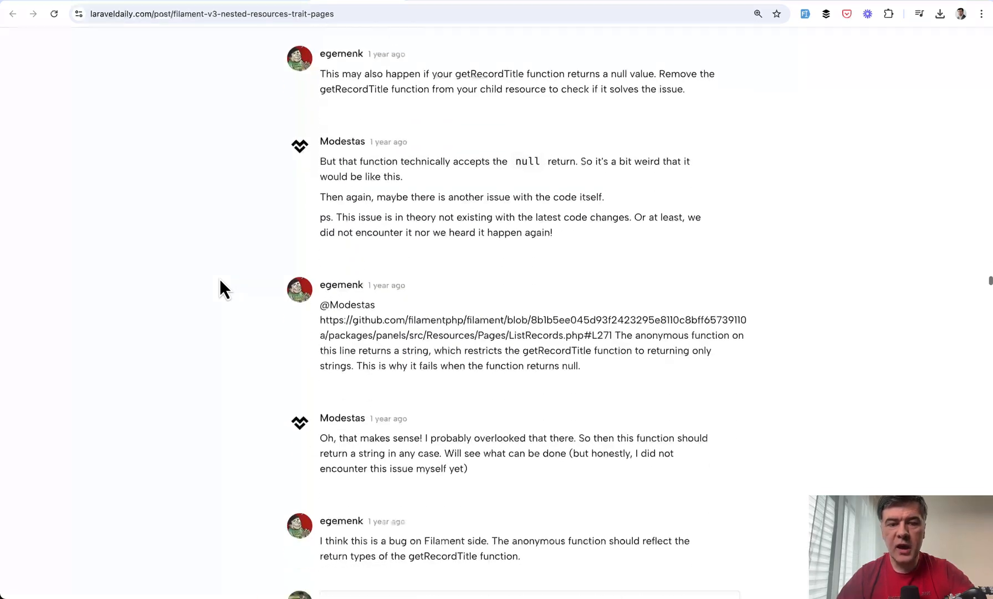
scroll(up, 3)
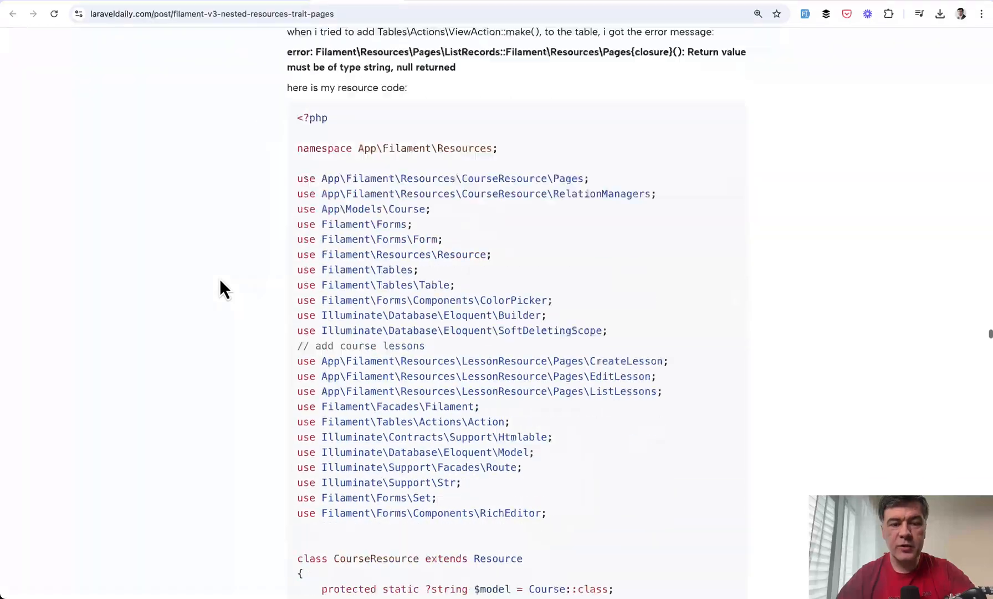
scroll(down, 3)
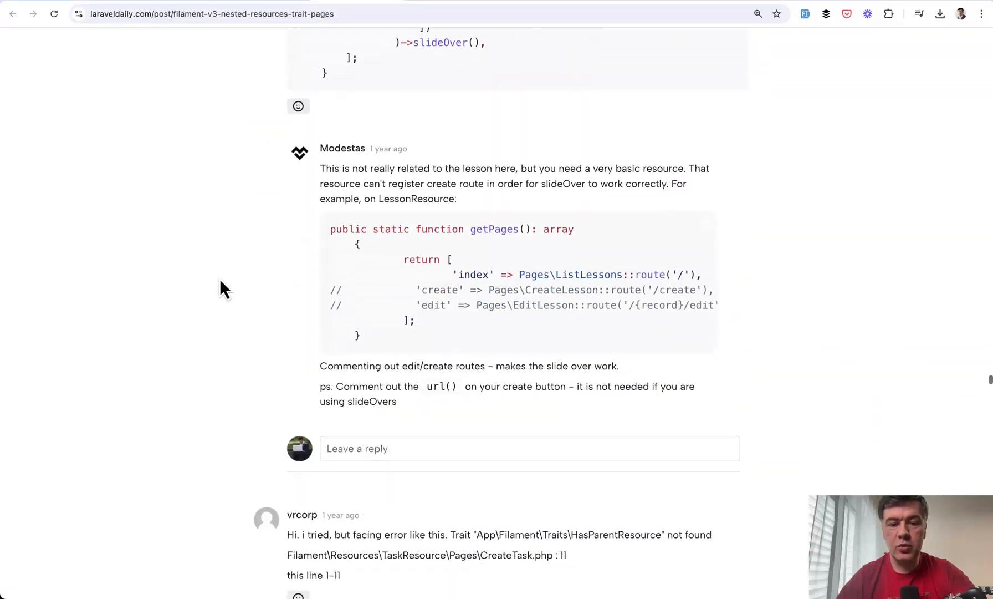
scroll(down, 3)
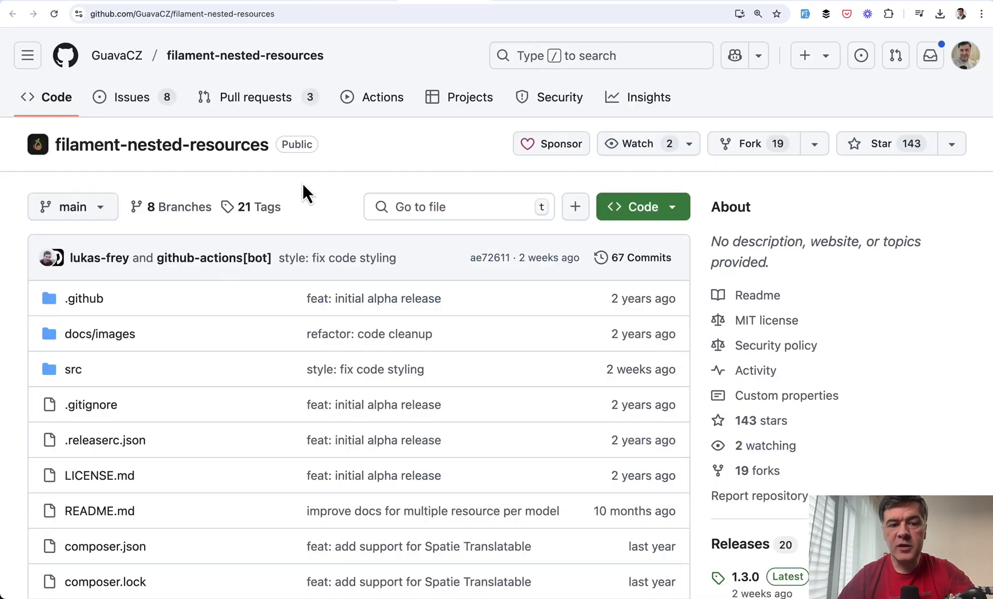
mouse_move(831, 198)
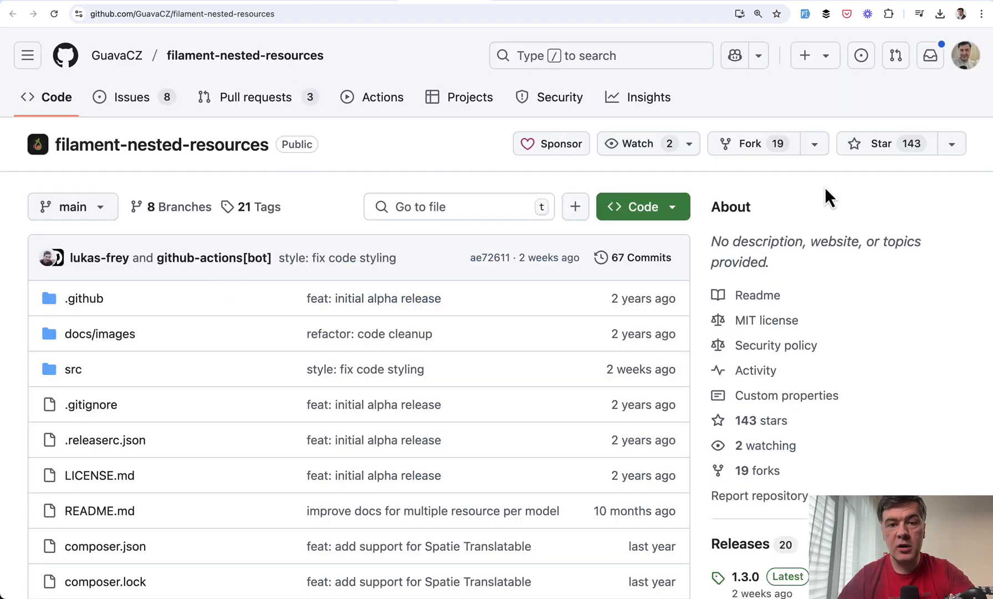
mouse_move(343, 193)
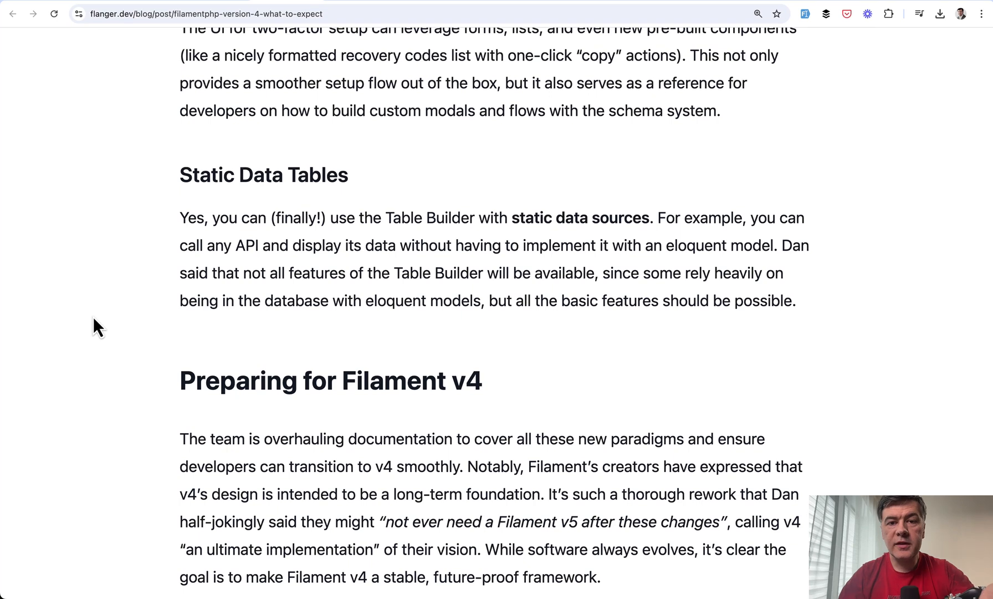
mouse_move(184, 222)
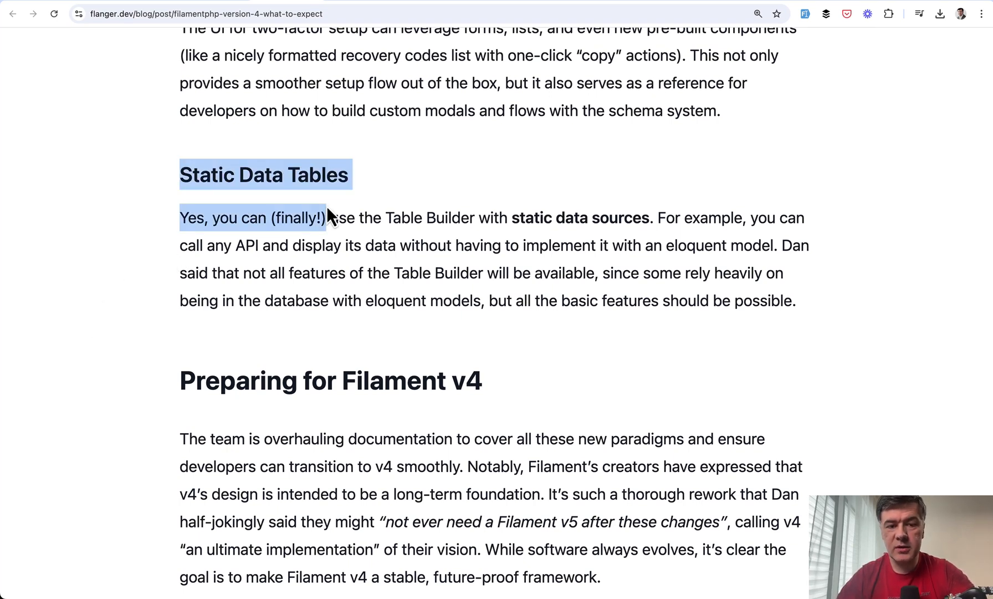
Step: Highlight the Static Data Tables heading, then read the X replies asking about static data sources
double_click(296, 217)
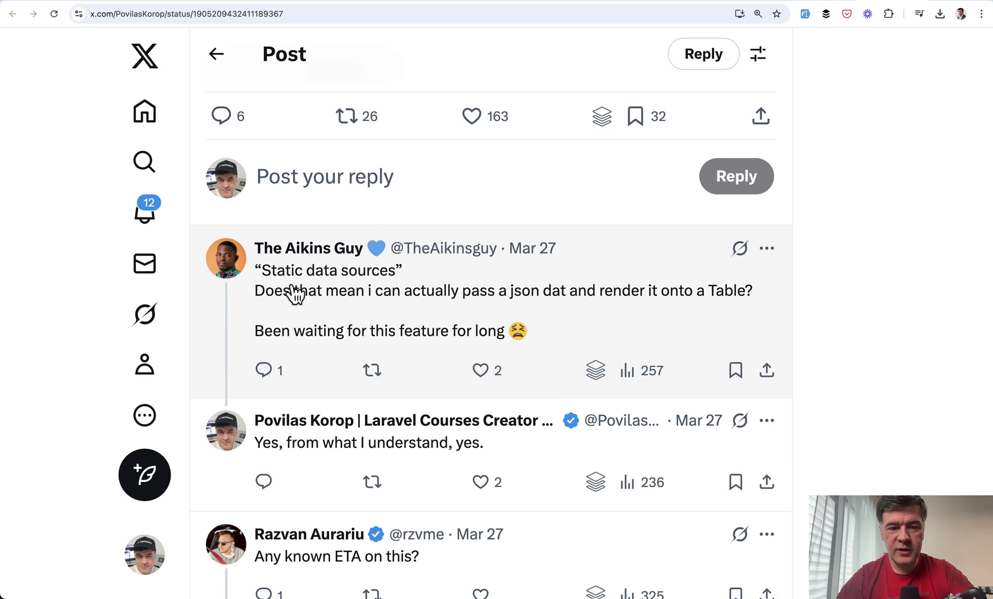
scroll(down, 3)
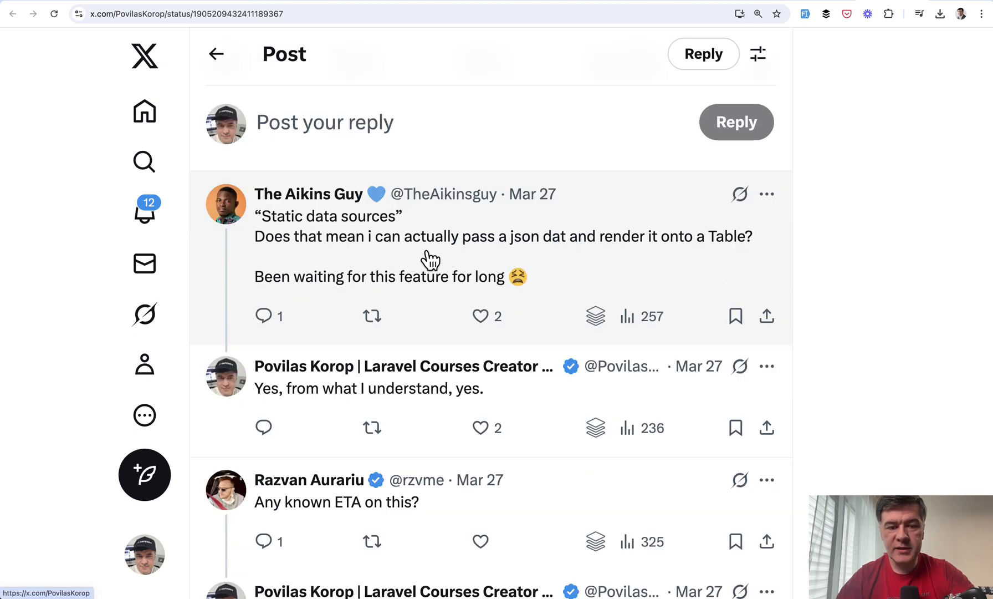
mouse_move(535, 288)
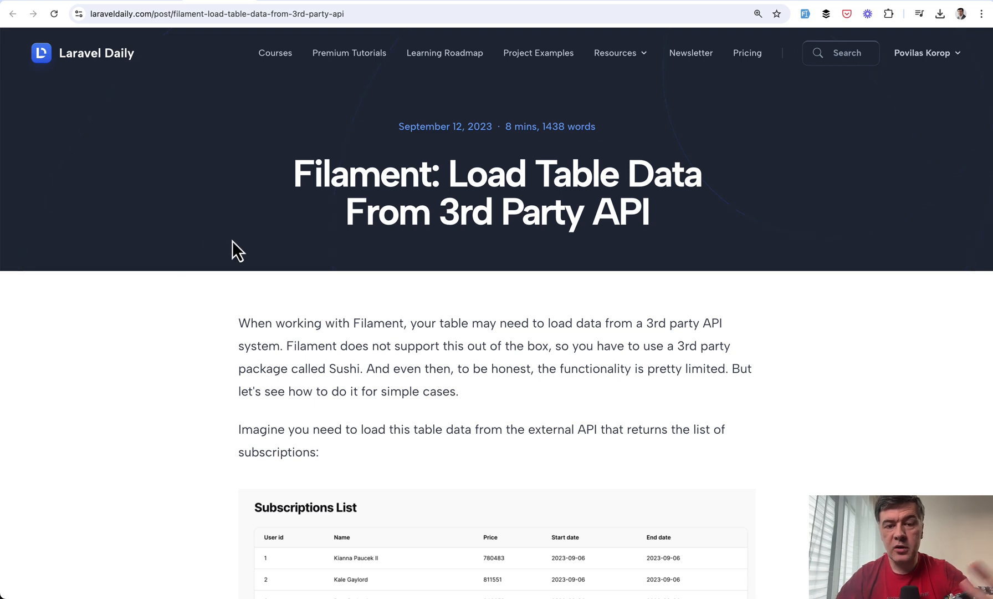
scroll(down, 3)
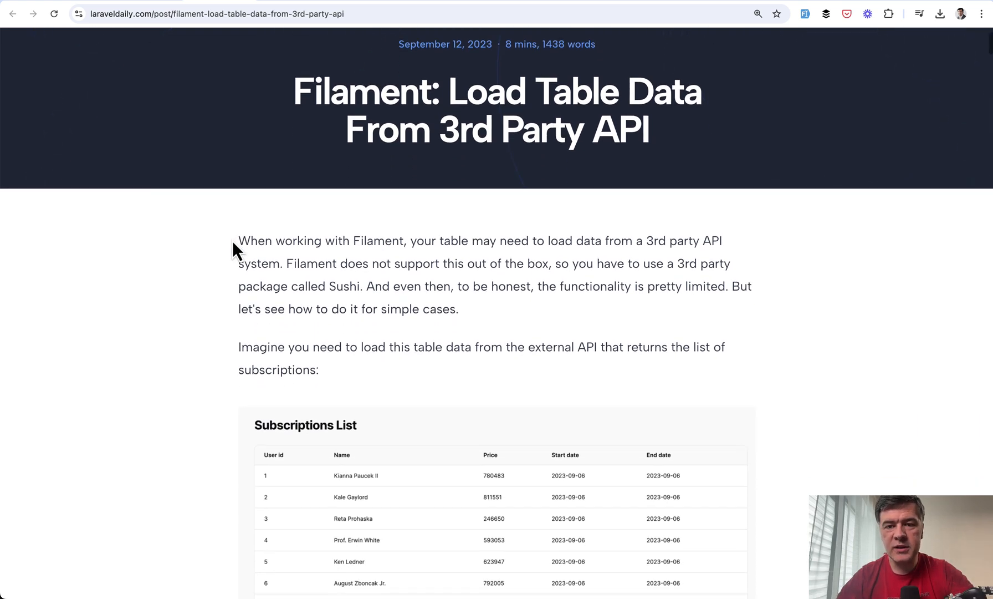
scroll(down, 3)
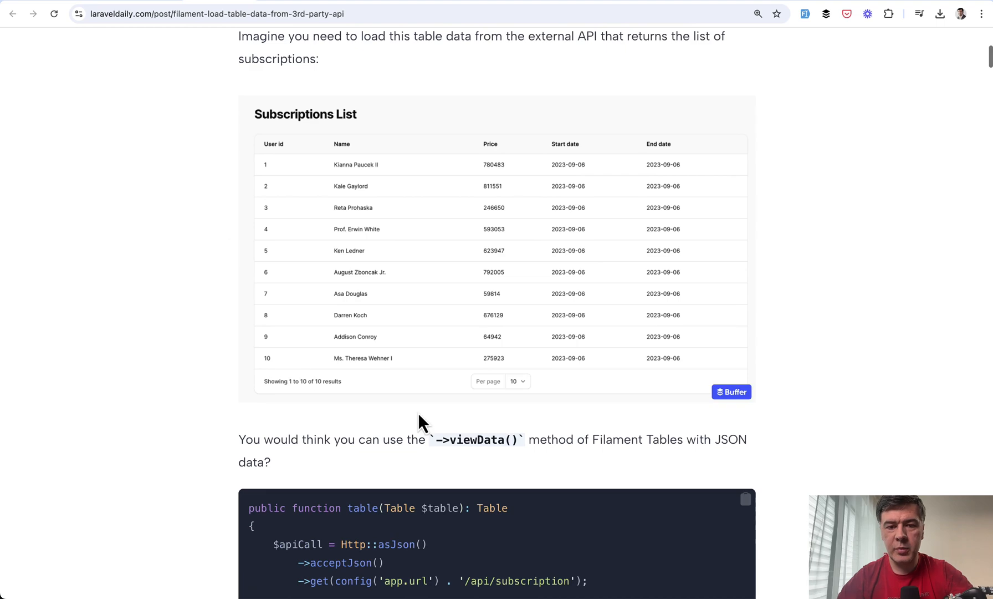
mouse_move(131, 348)
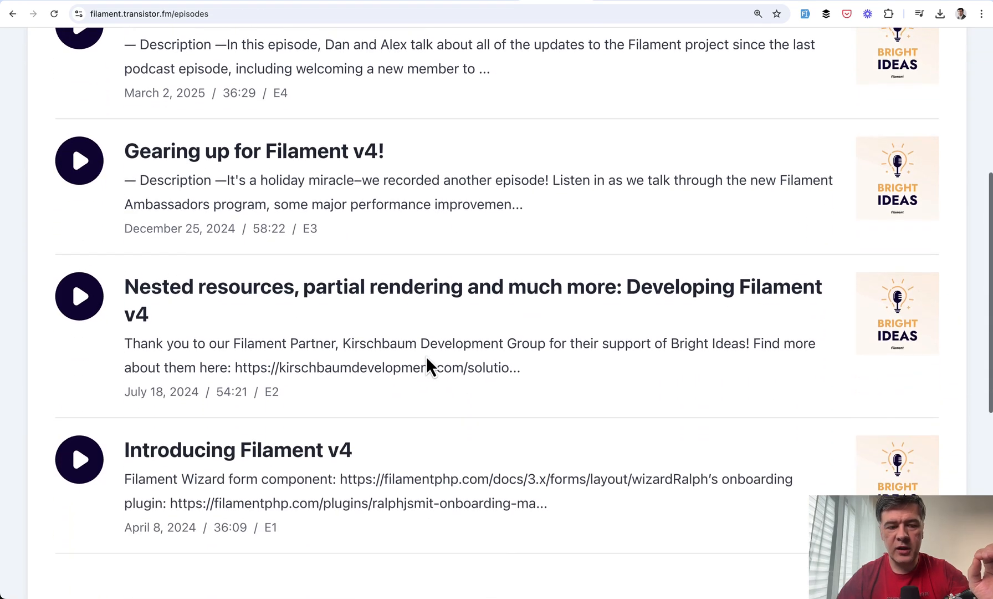
Step: Scroll the Bright Ideas podcast episode list toward the Filament v4 episodes
scroll(up, 3)
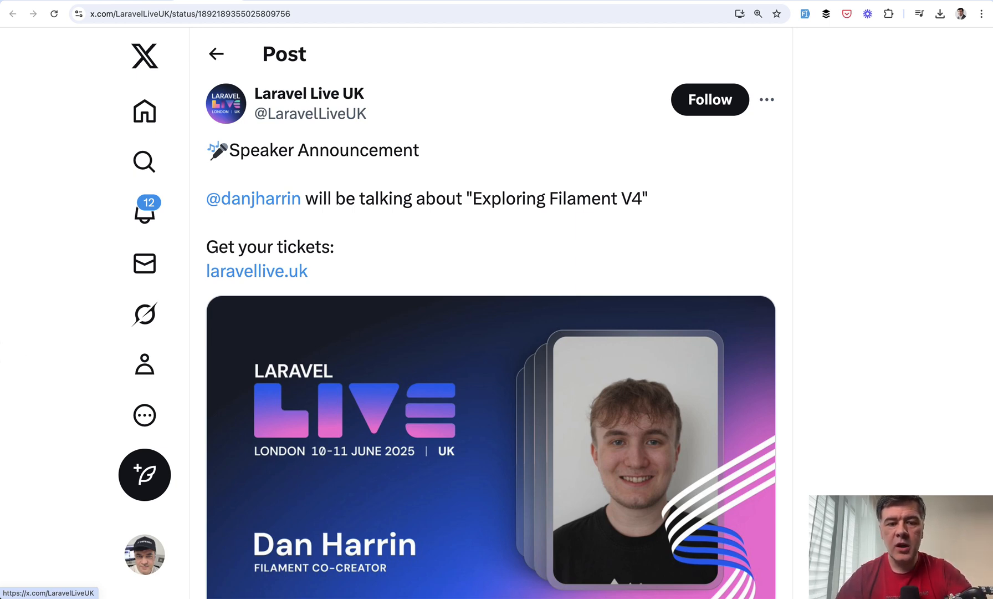
Step: Scroll over the Laravel Live UK announcement of Dan Harrin's Exploring Filament V4 talk
scroll(down, 3)
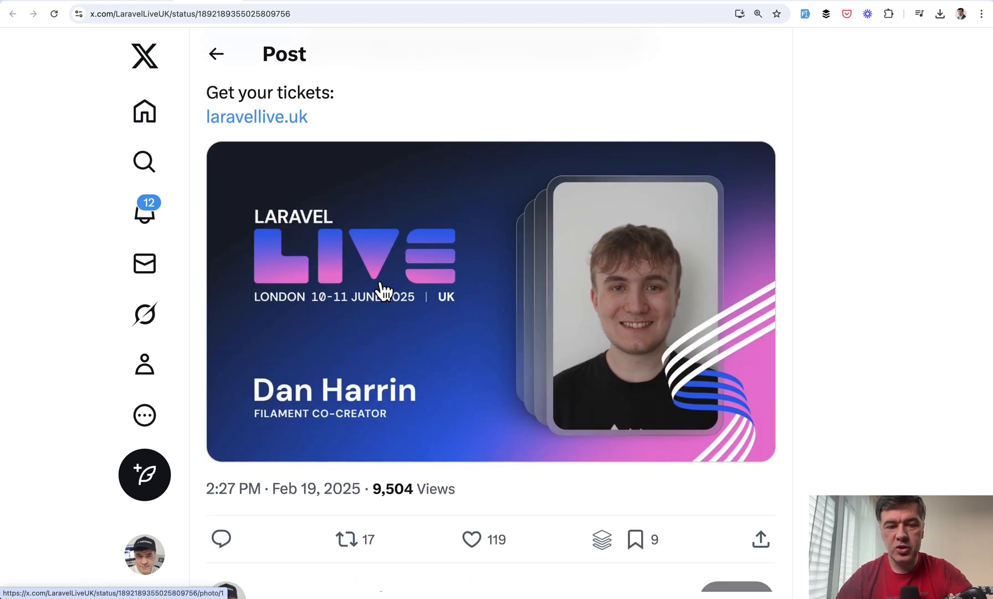
scroll(up, 3)
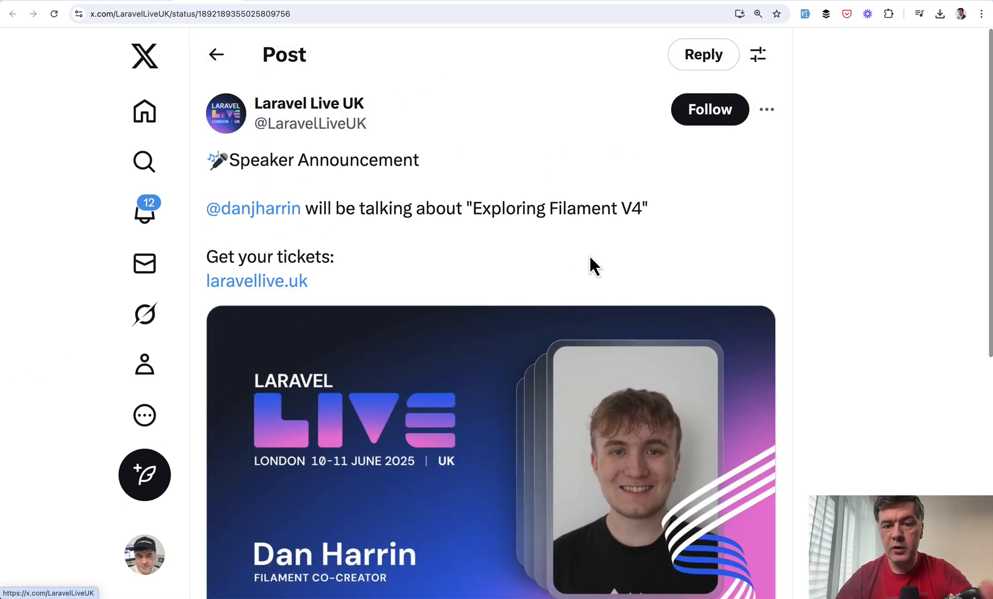
mouse_move(634, 252)
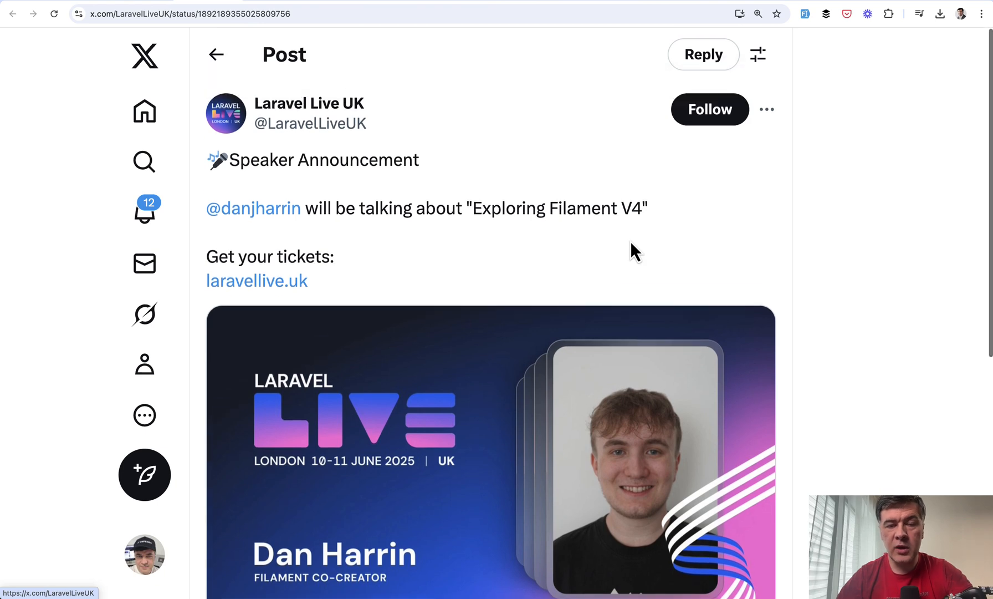
scroll(down, 3)
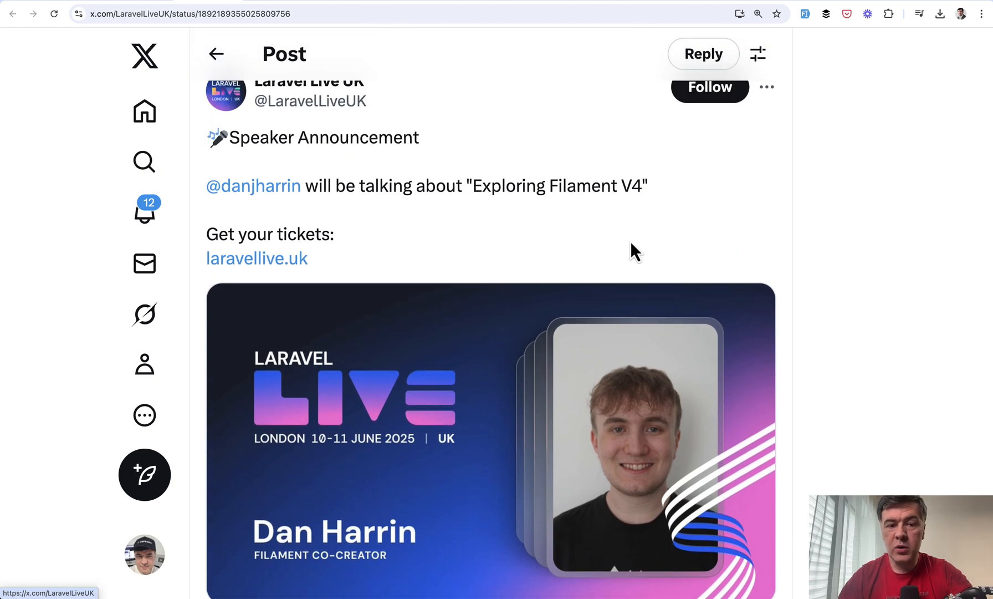
scroll(down, 3)
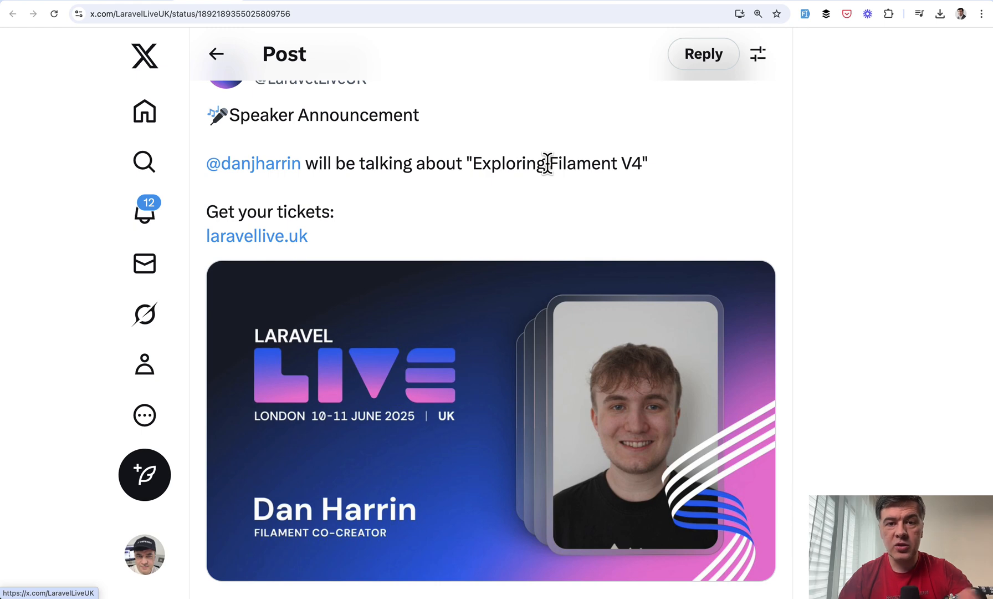
mouse_move(668, 241)
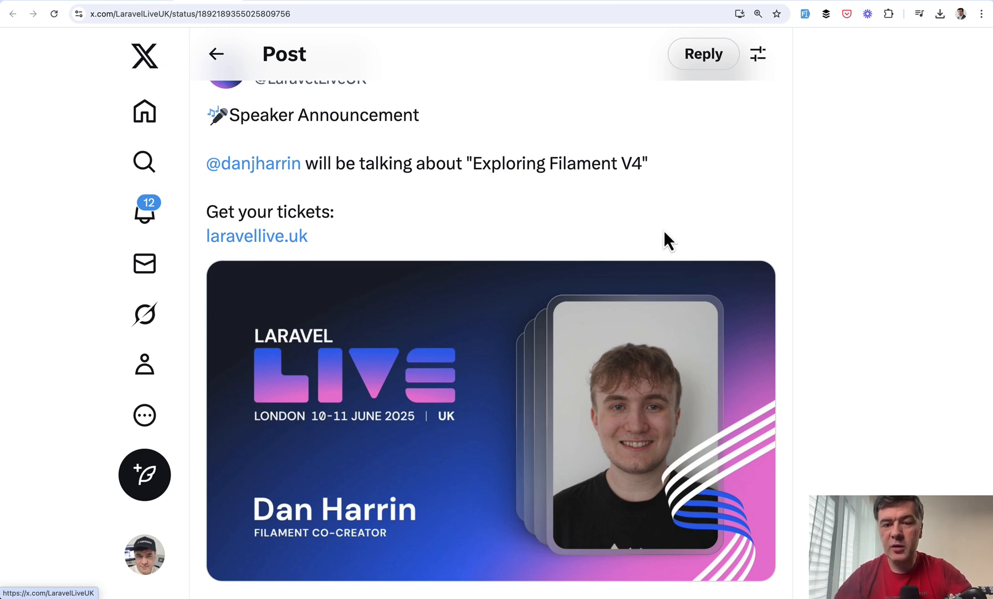
mouse_move(538, 143)
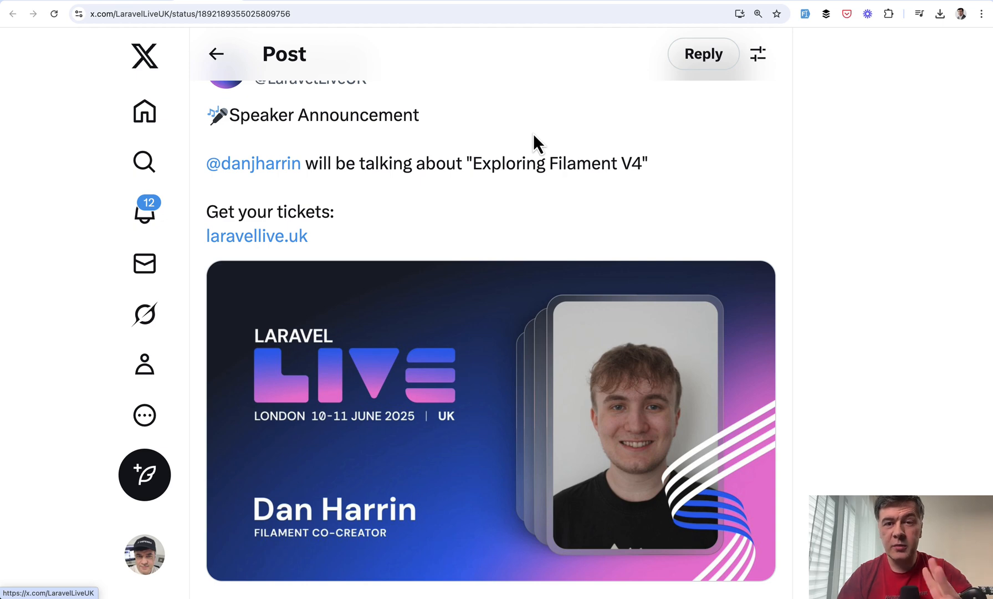
mouse_move(539, 135)
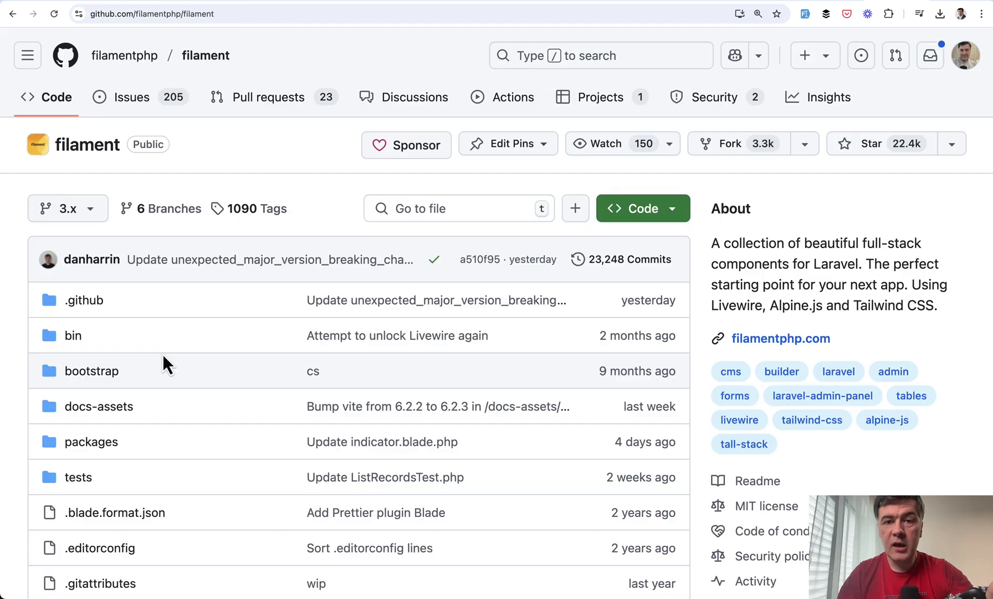
mouse_move(199, 123)
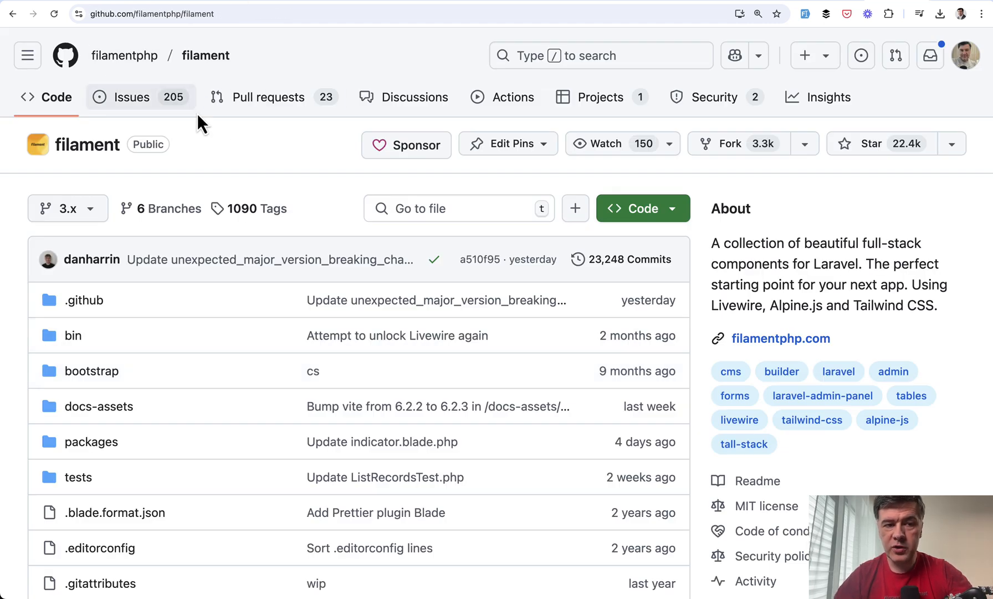
mouse_move(600, 97)
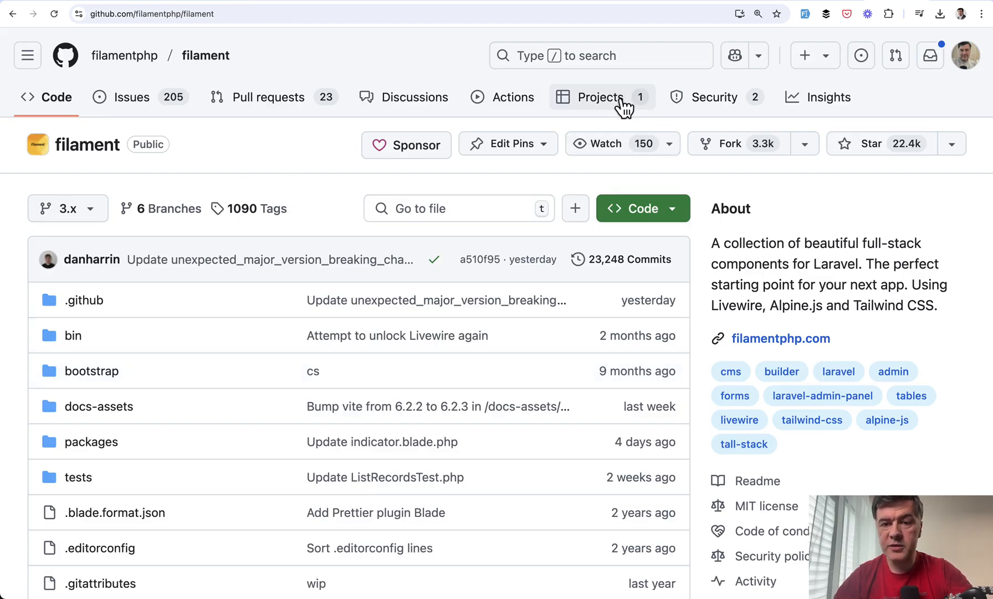
Step: Go to the filamentphp repository's Projects and load the Roadmap project with v4 progress items
click(598, 96)
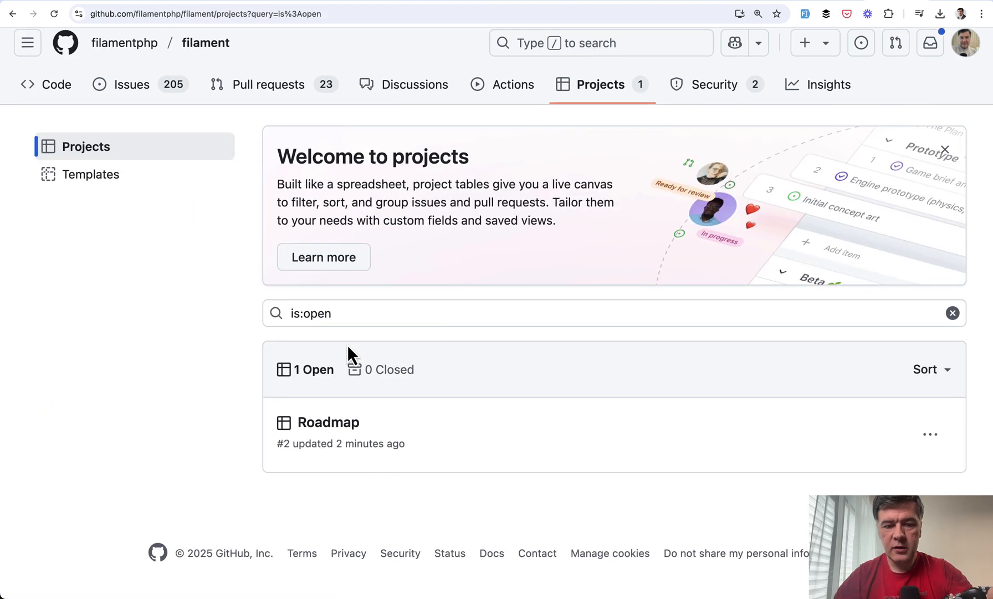
mouse_move(328, 422)
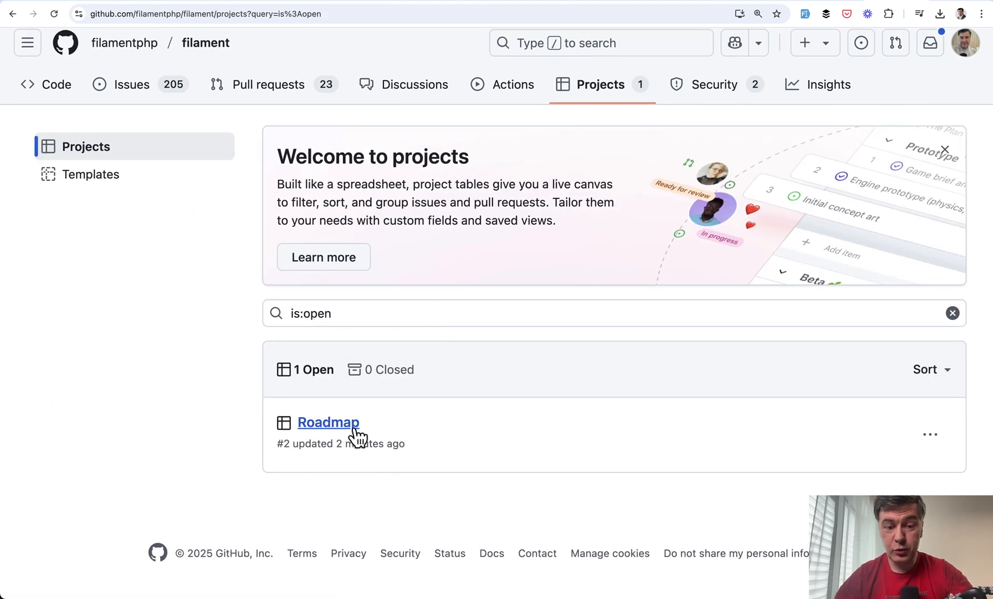
click(327, 422)
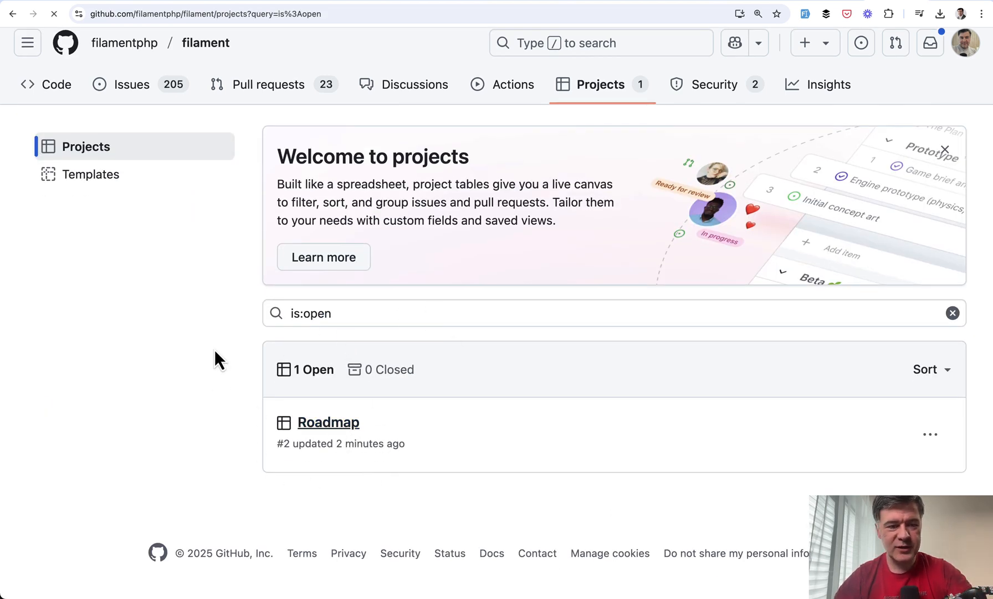
click(327, 422)
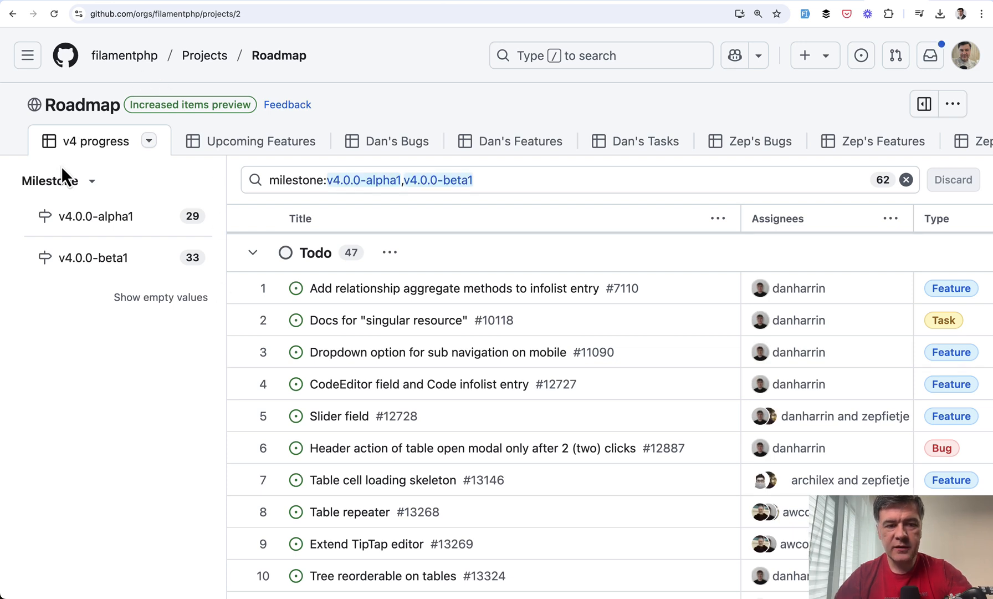
mouse_move(219, 352)
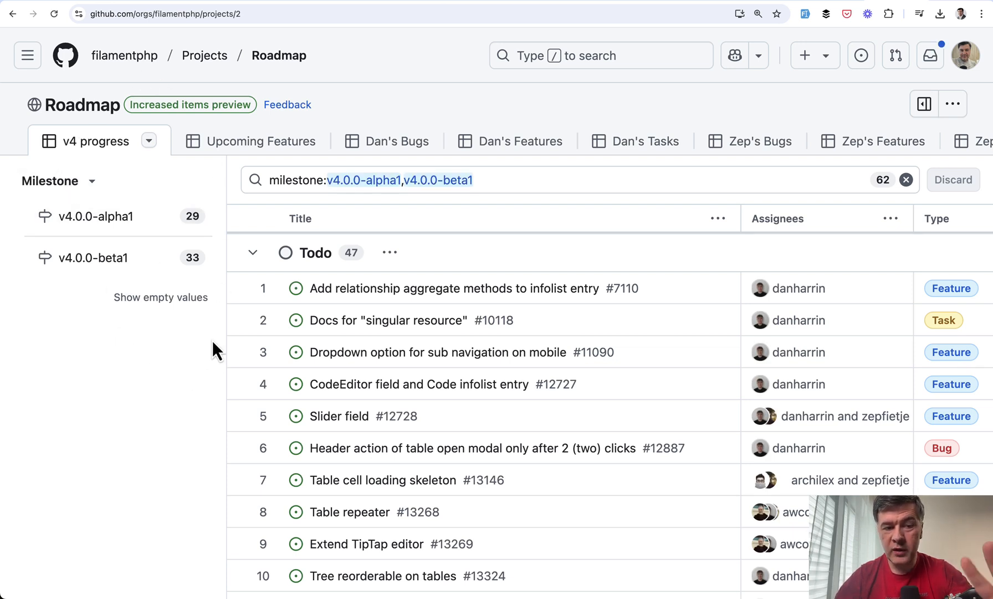
mouse_move(565, 450)
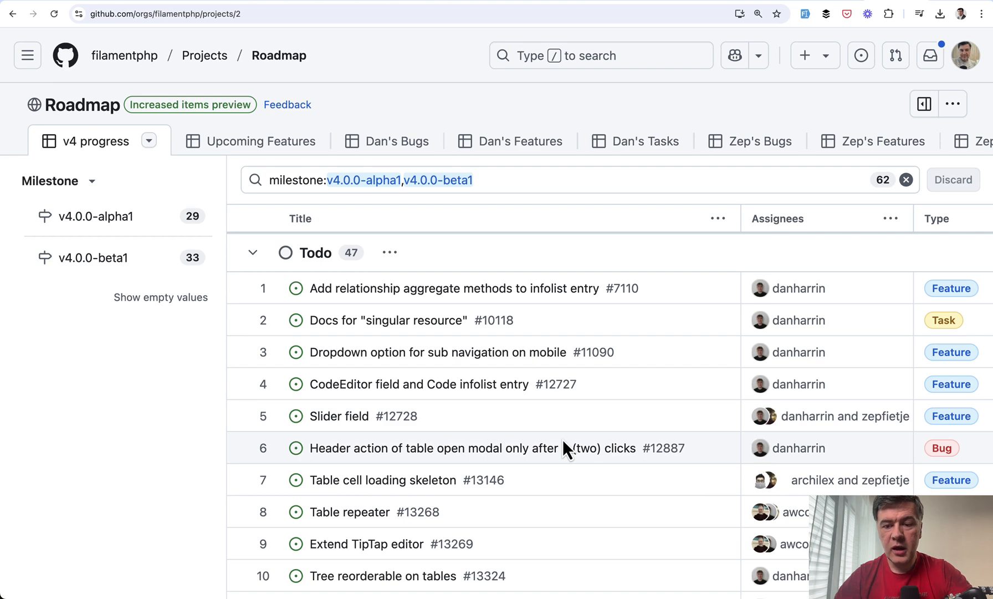
scroll(down, 3)
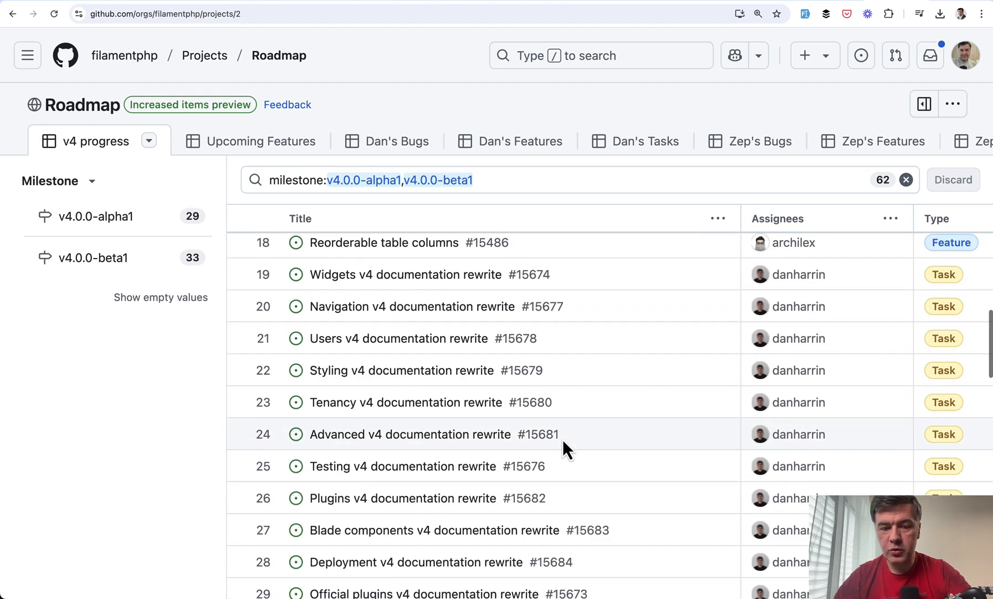
scroll(right, 3)
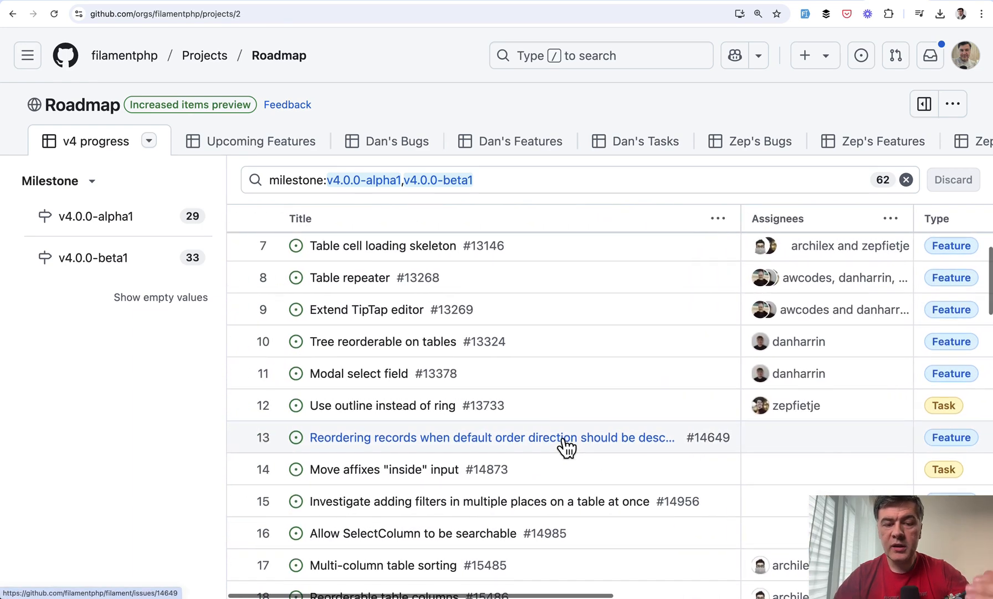
scroll(up, 3)
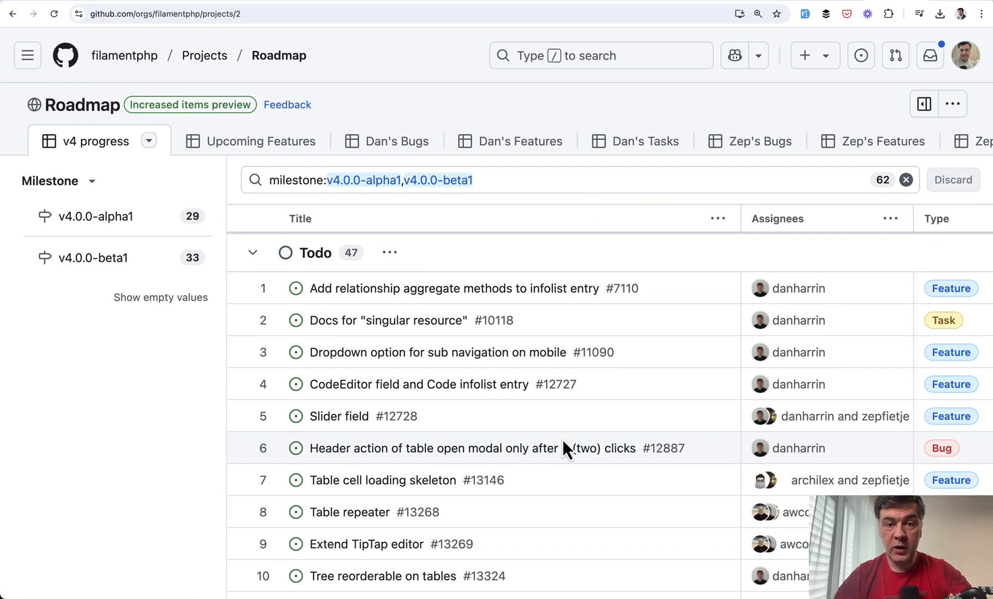